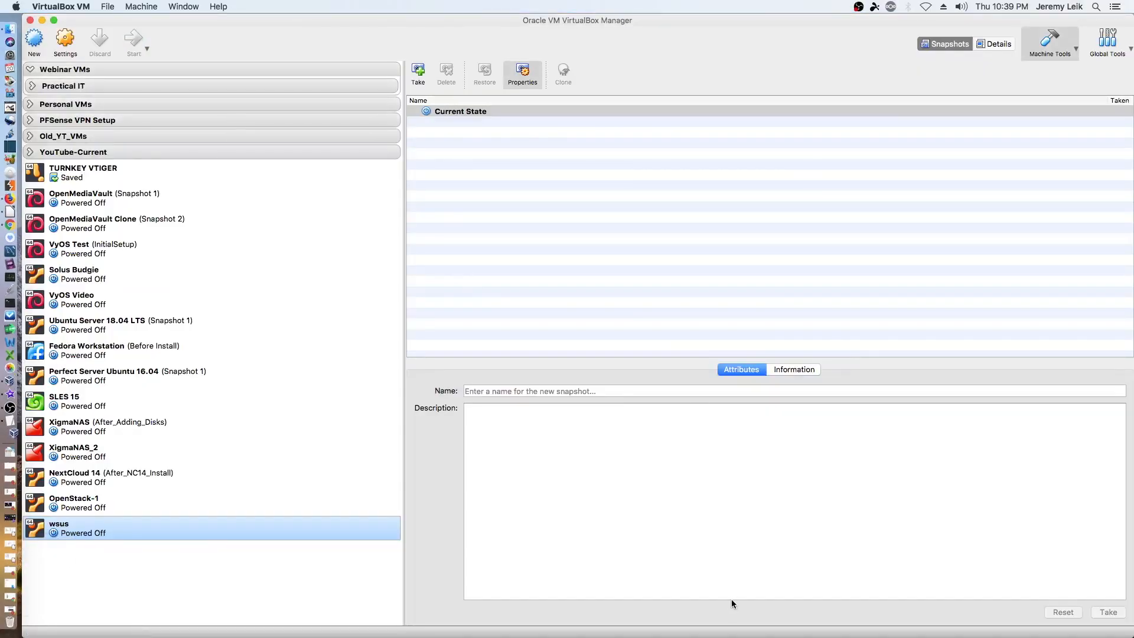
# Start the wsus VM, choose Install Ubuntu on the VBOX disk, and confirm wiping it
pyautogui.click(133, 41)
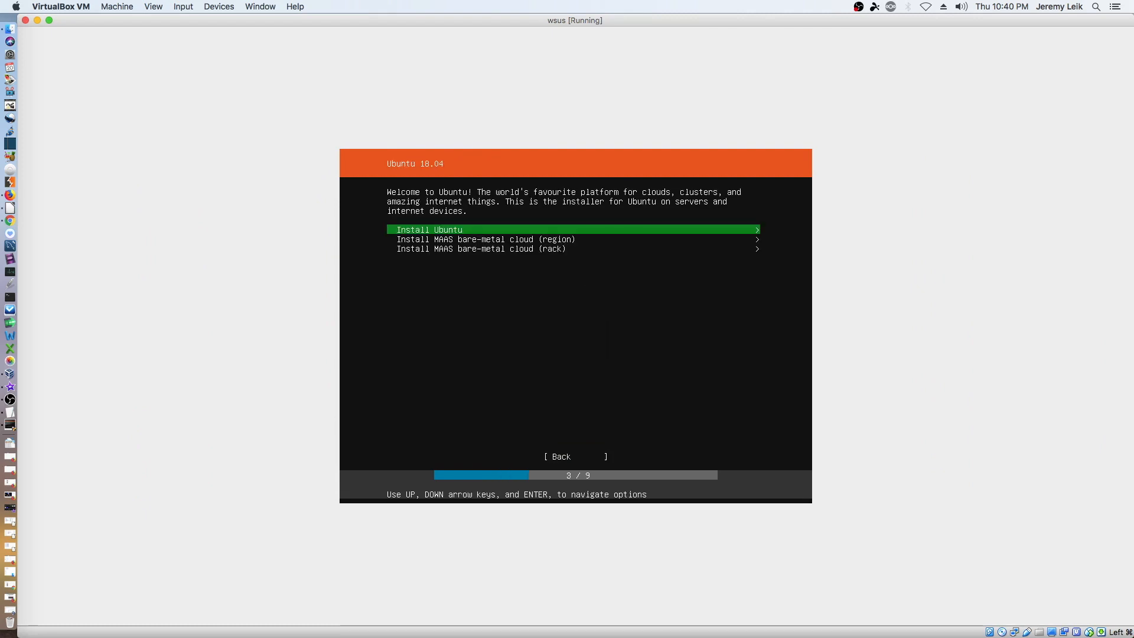
pyautogui.press('Return')
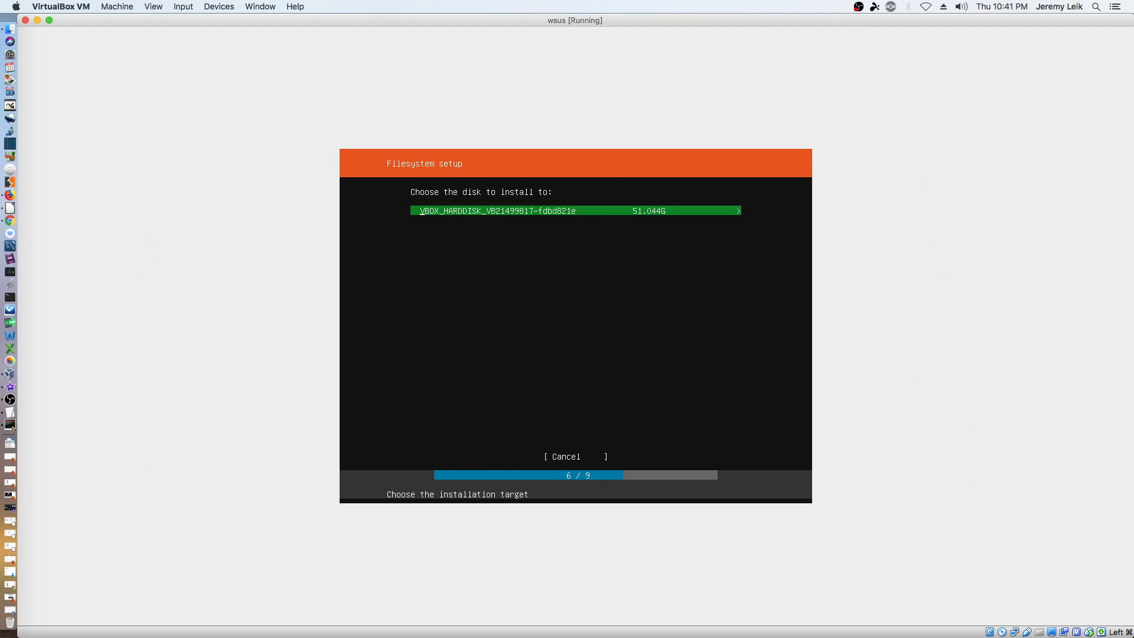
pyautogui.click(575, 210)
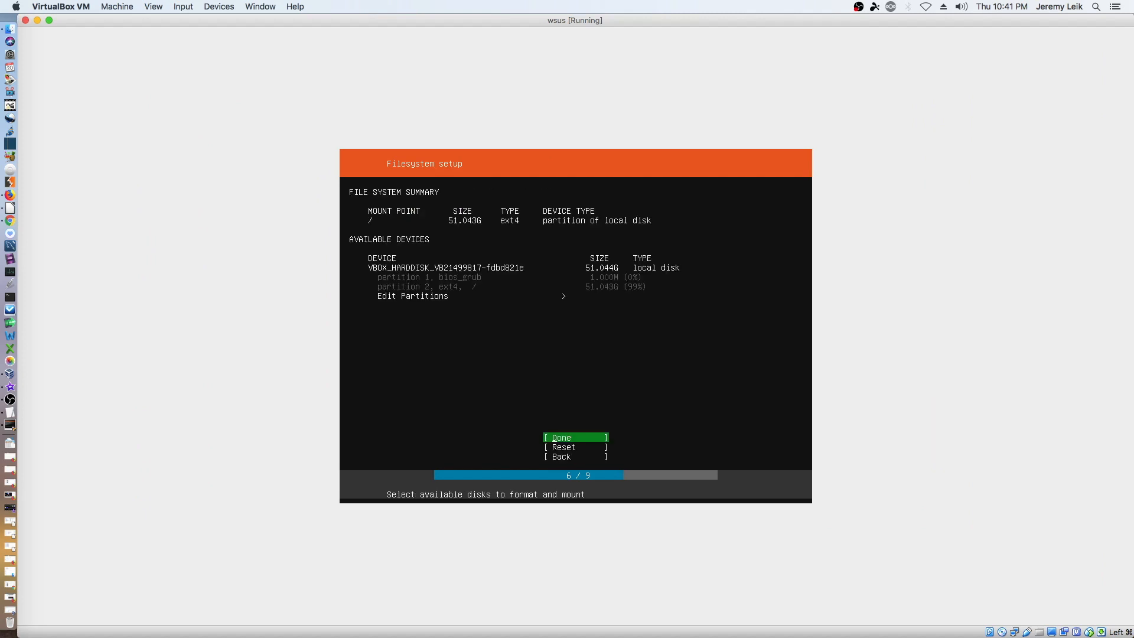
pyautogui.click(560, 437)
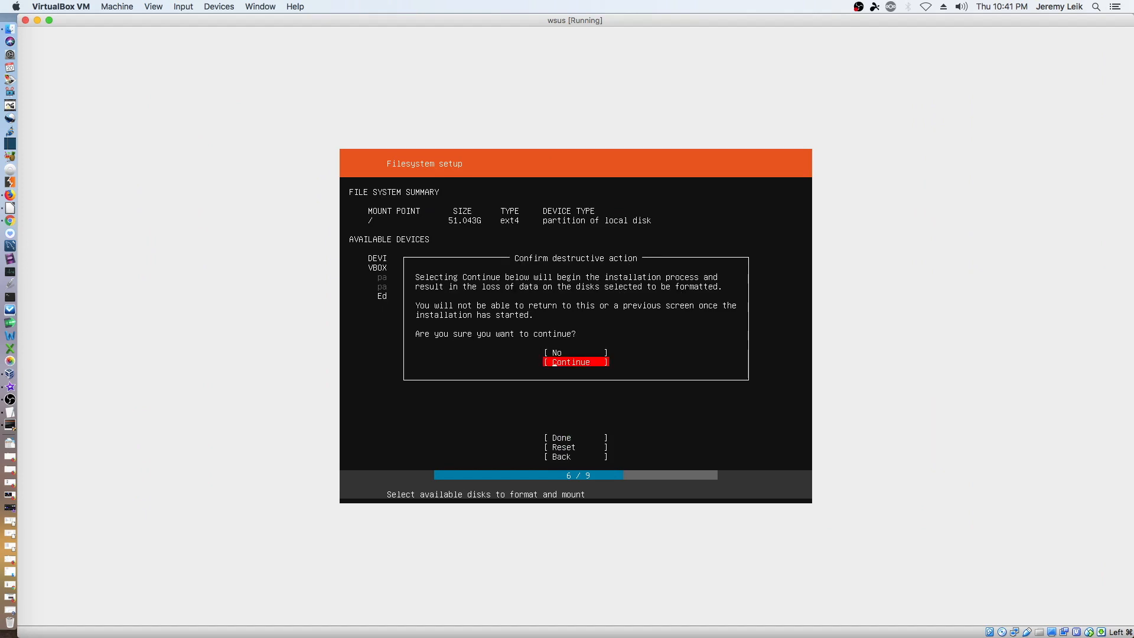
pyautogui.click(574, 362)
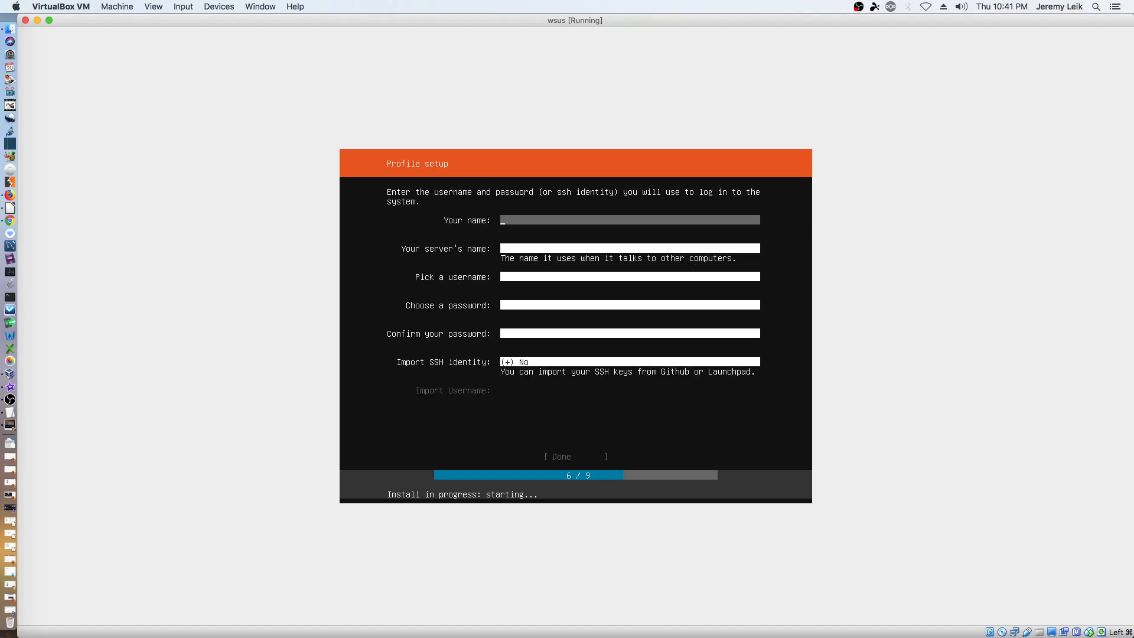
# Enter the name Jeremy, server/username details and password in Profile setup
pyautogui.write('Jeremy')
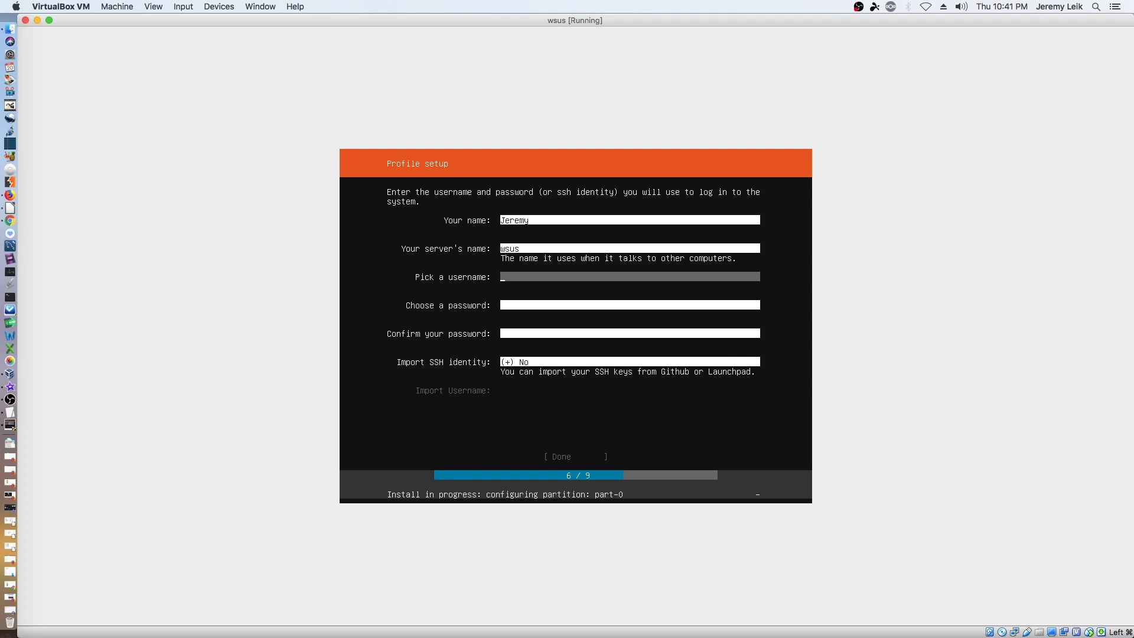
pyautogui.write('leik1')
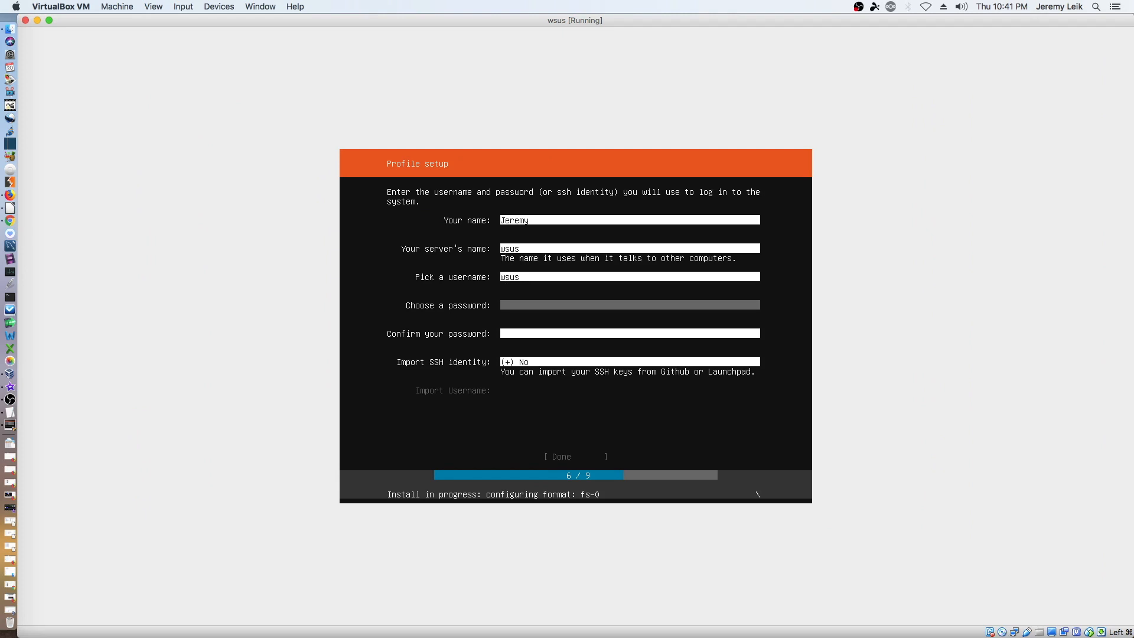
pyautogui.write('***')
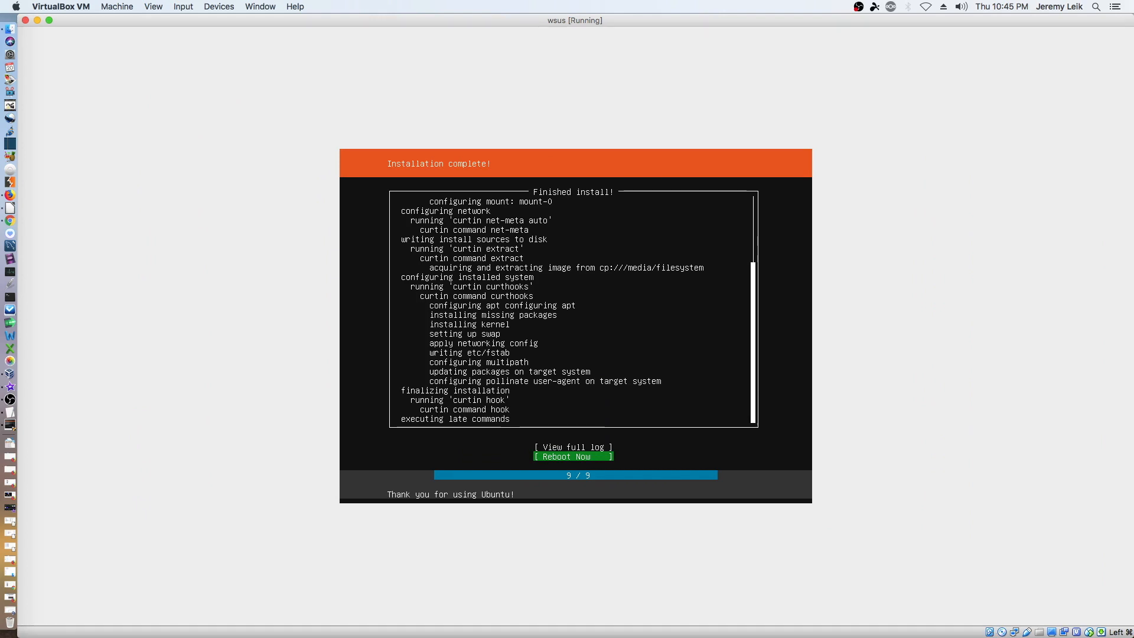
# Reboot the installed server and go to the Devices menu to remove the install ISO
pyautogui.click(571, 456)
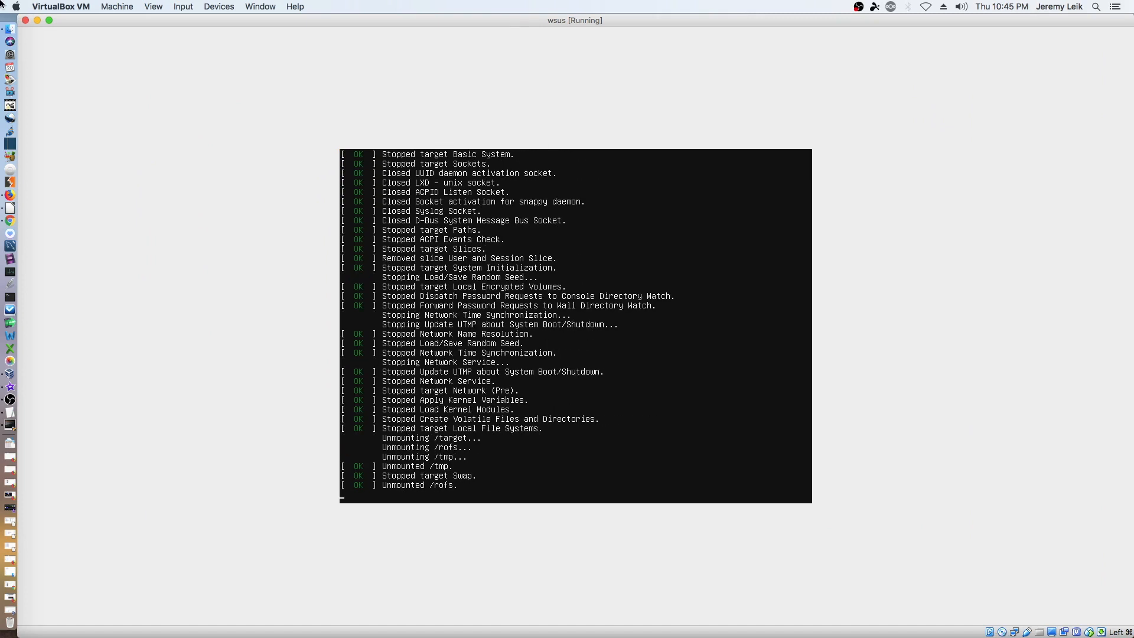
pyautogui.click(219, 7)
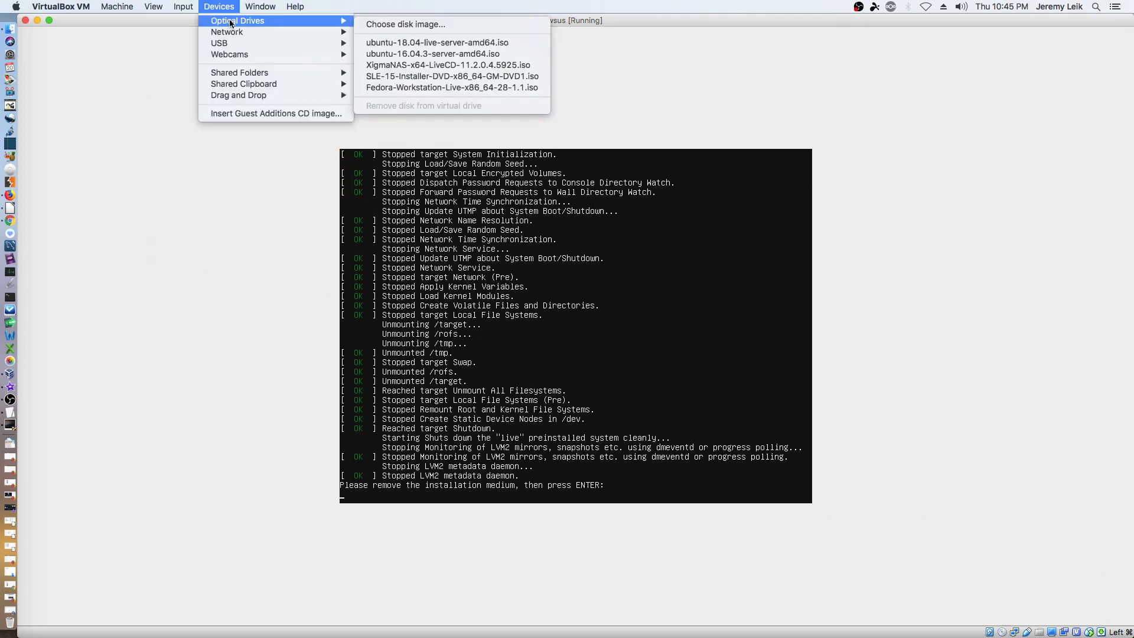
pyautogui.moveTo(404, 35)
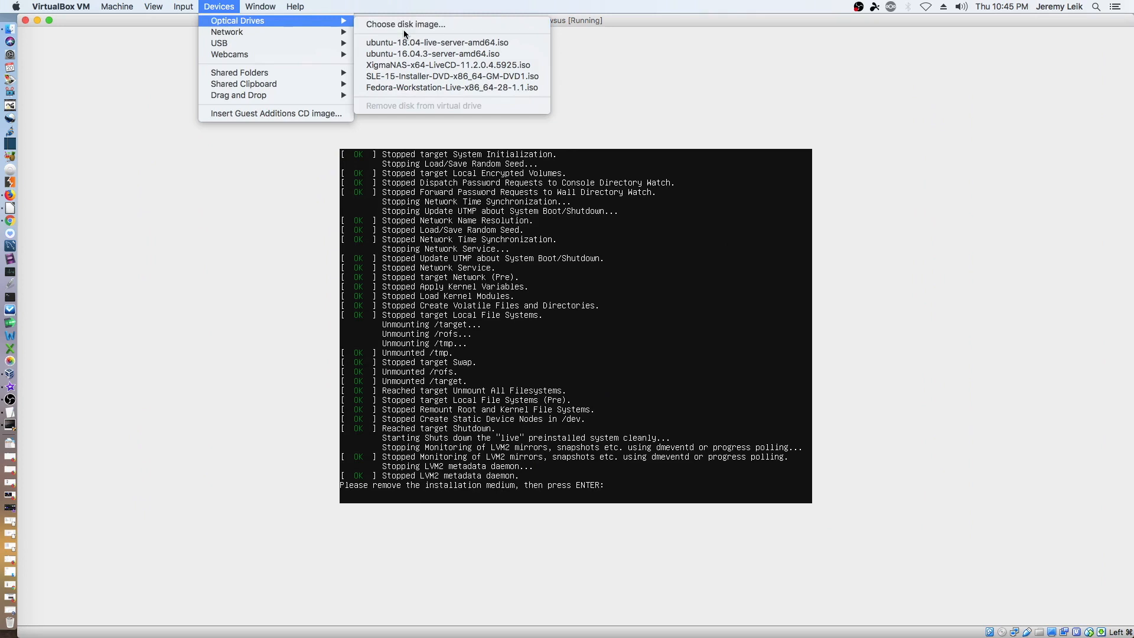
pyautogui.moveTo(391, 108)
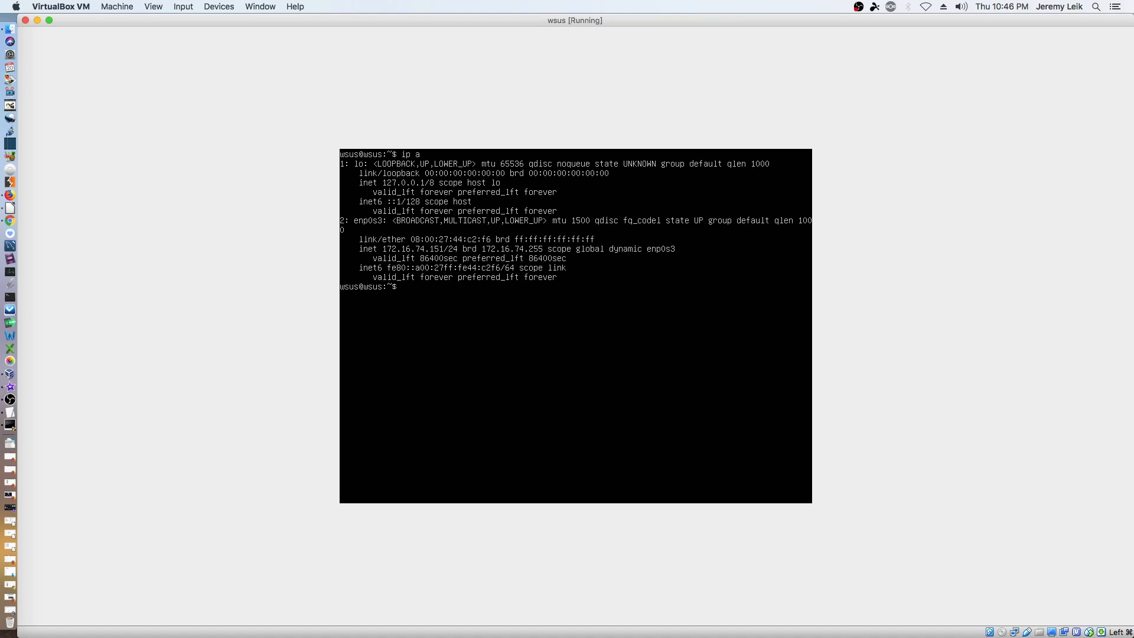
pyautogui.moveTo(32, 261)
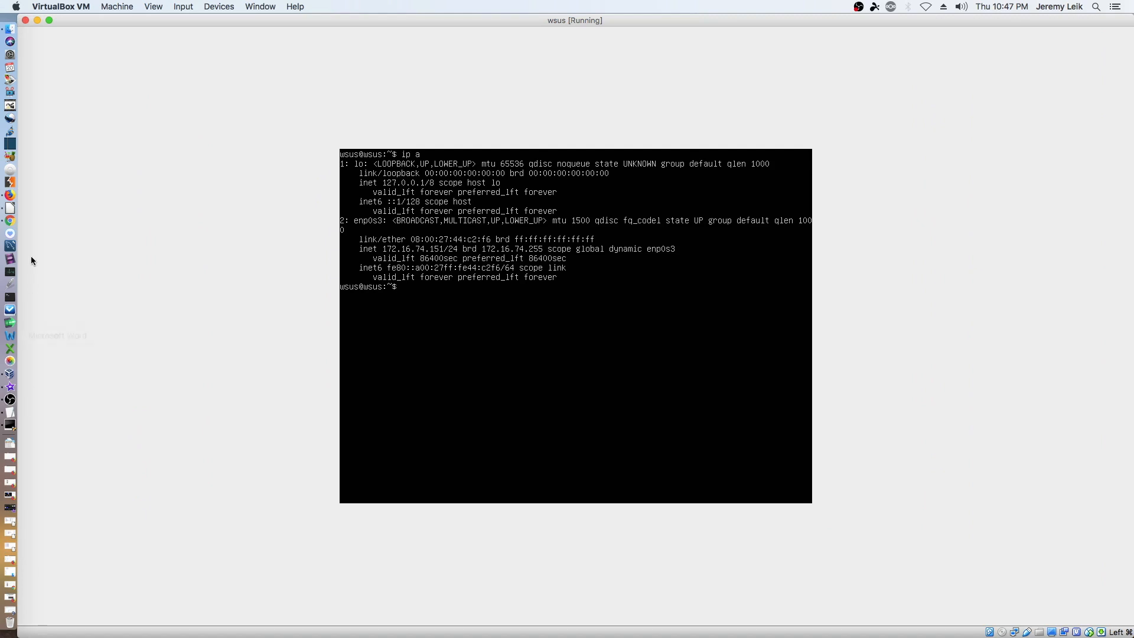
pyautogui.moveTo(11, 296)
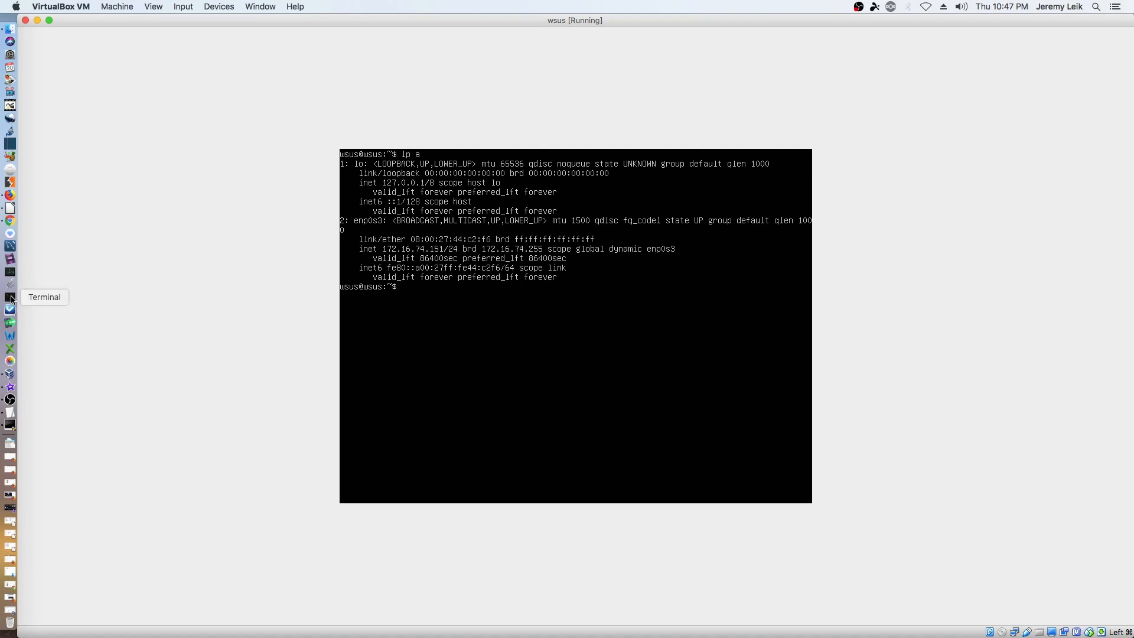
pyautogui.moveTo(142, 306)
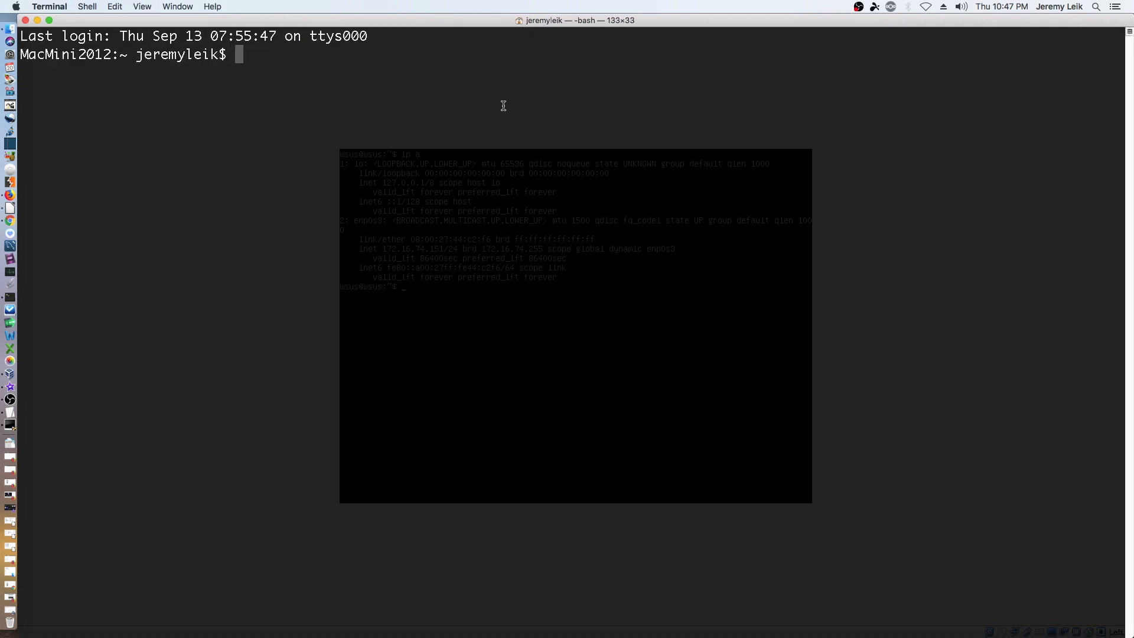
pyautogui.write('ssh wsus')
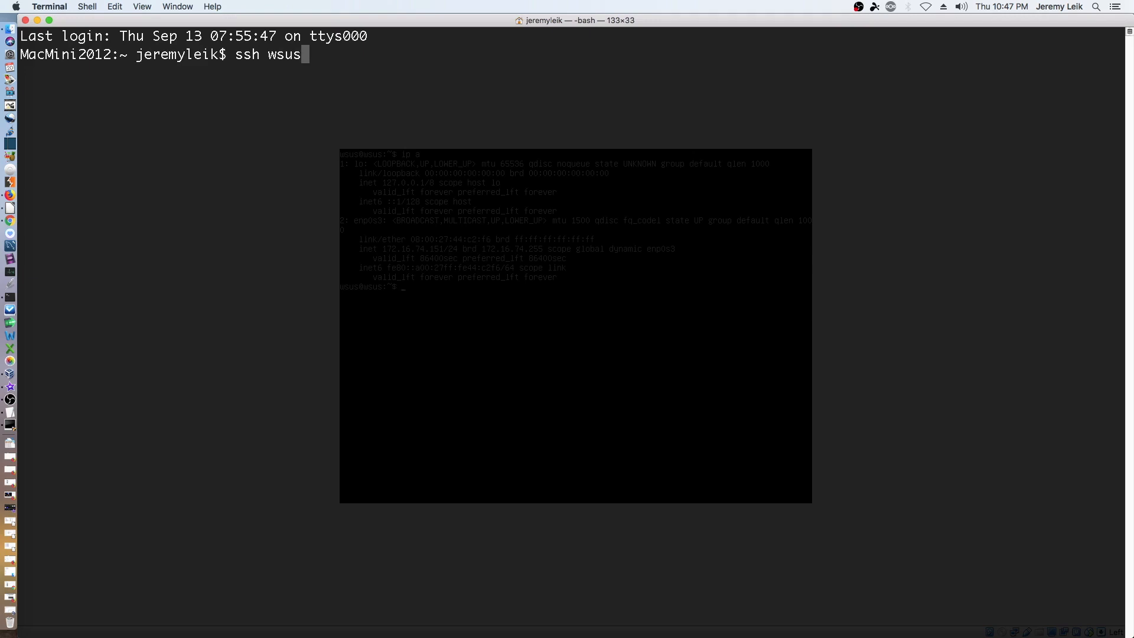
pyautogui.write('@172.16.74')
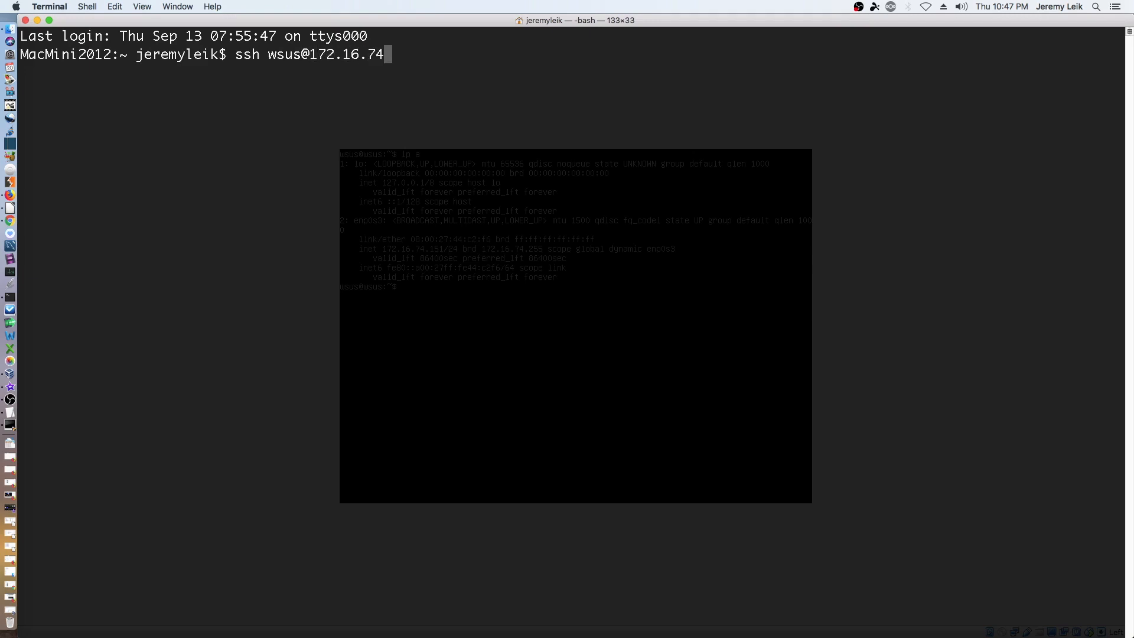
pyautogui.press('Return')
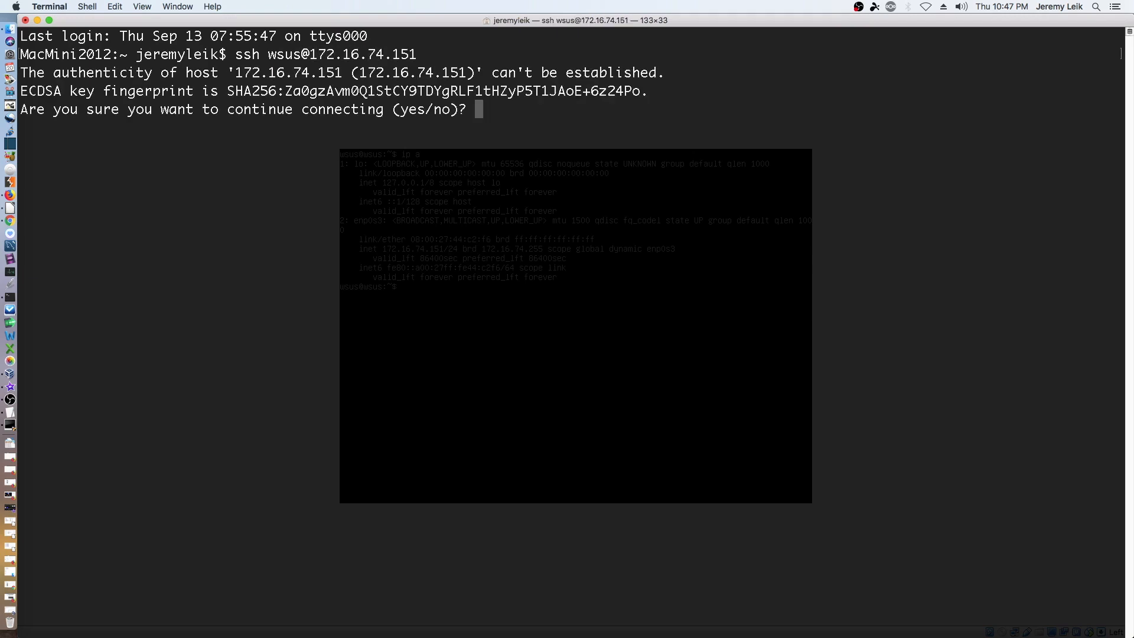
pyautogui.write('yes')
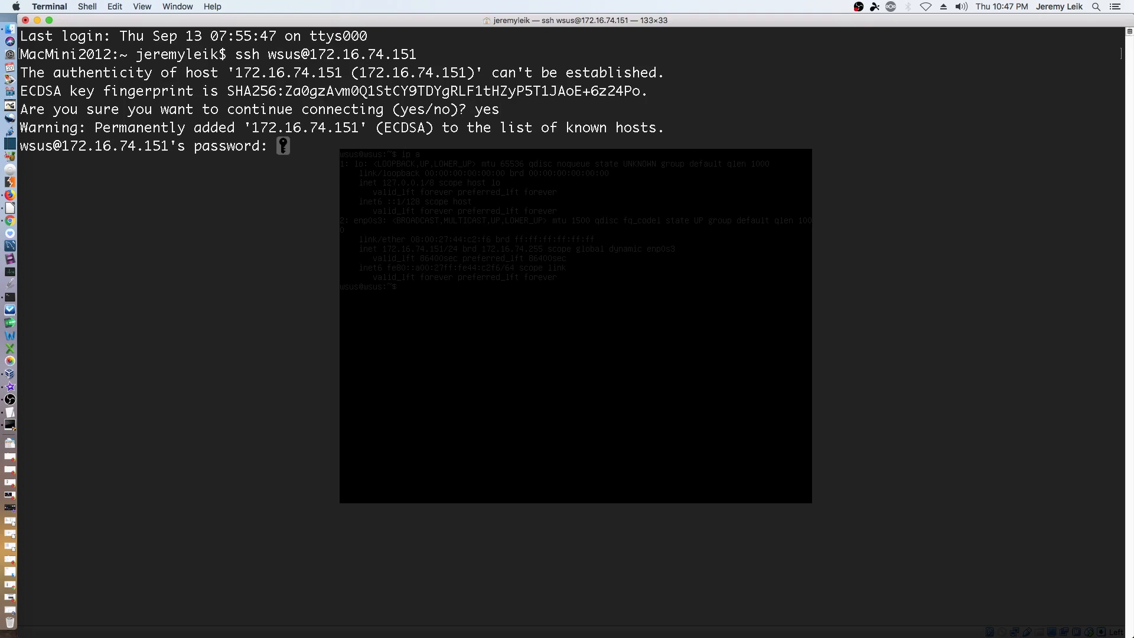
pyautogui.press('Return')
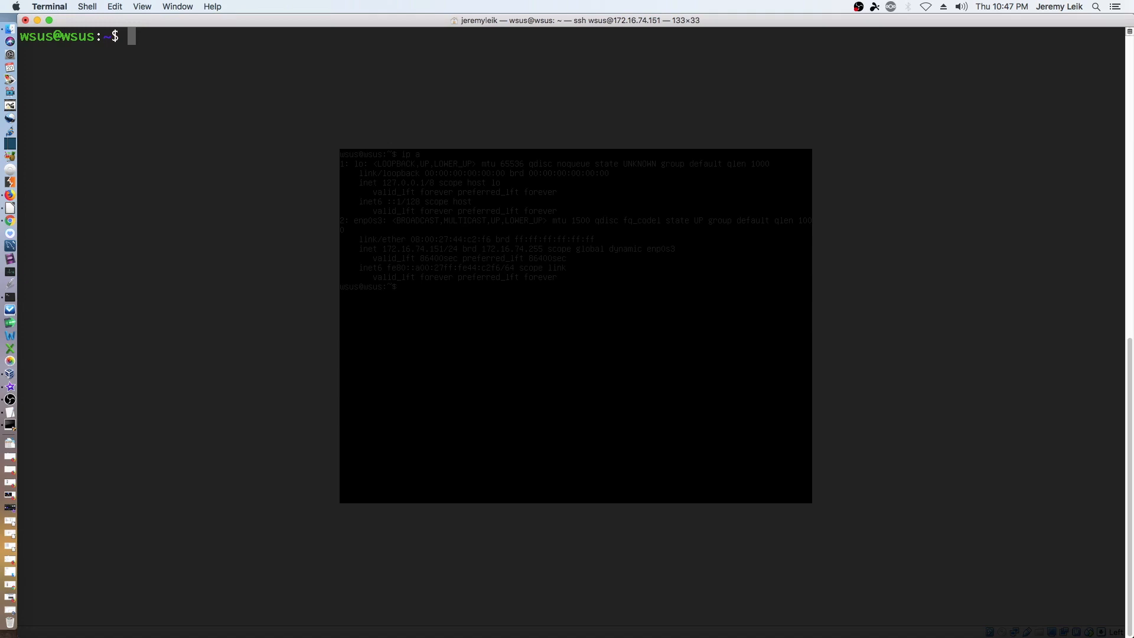
pyautogui.write('ls')
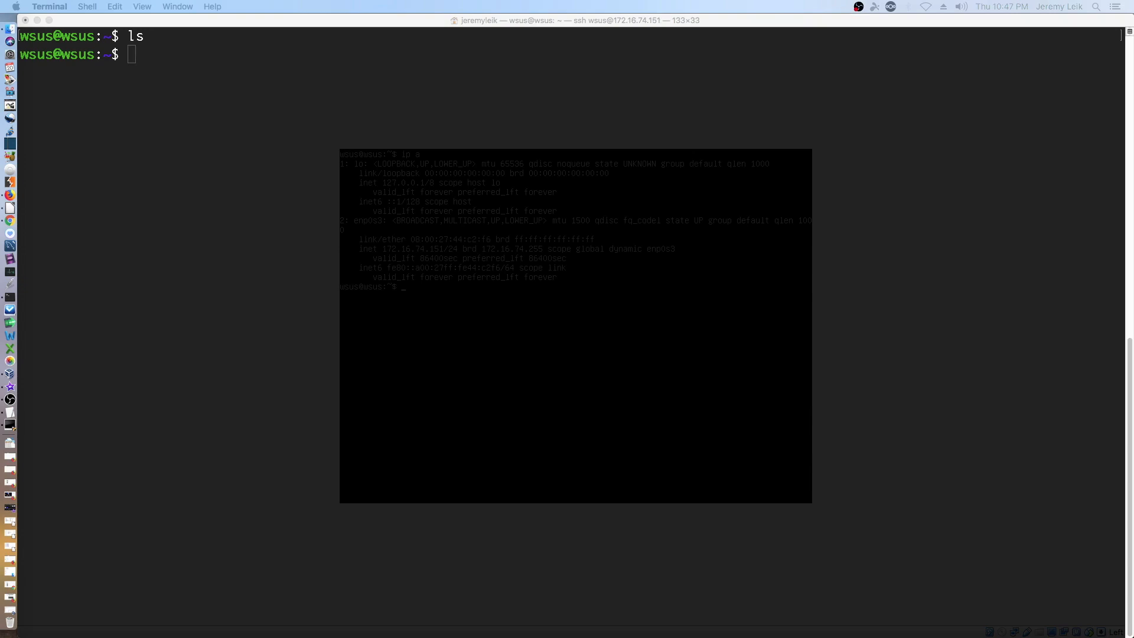
pyautogui.moveTo(558, 74)
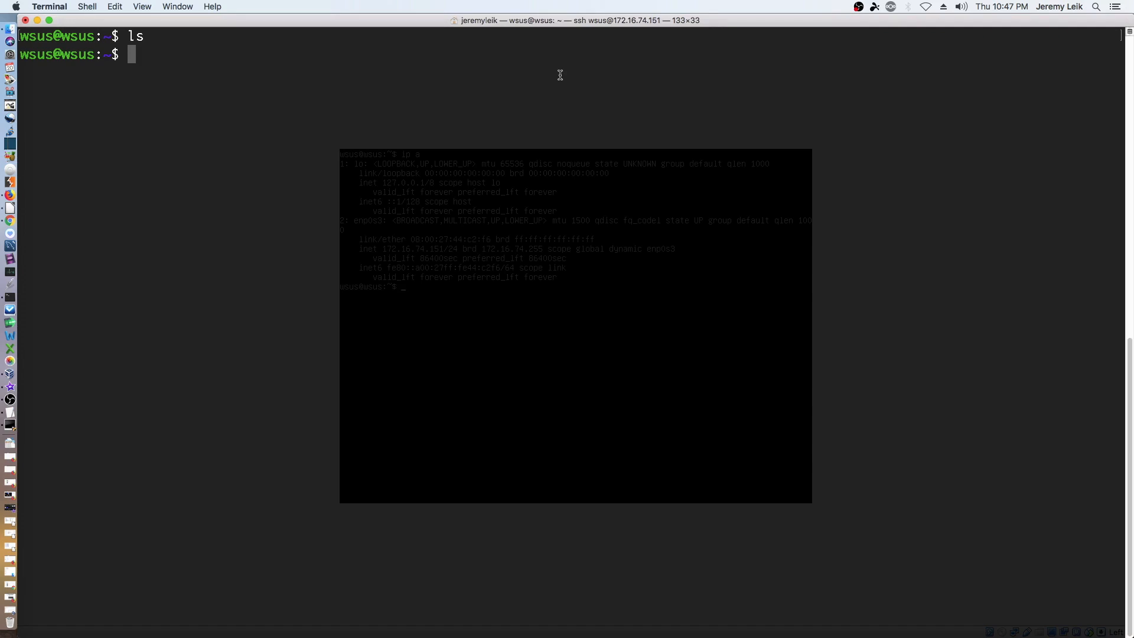
pyautogui.write('w')
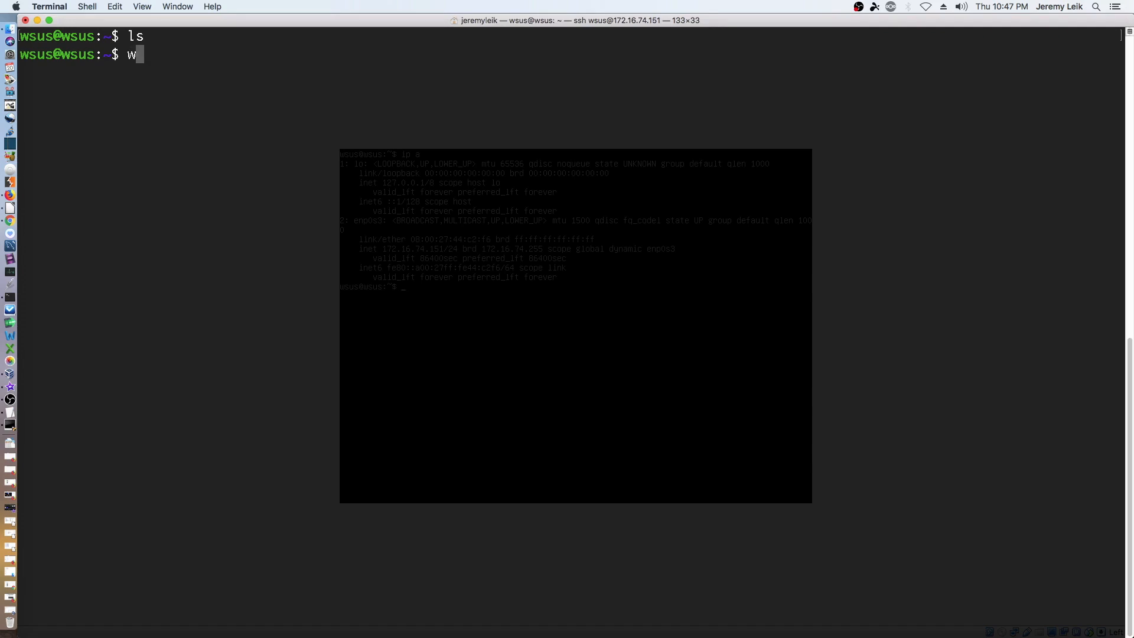
pyautogui.write('get')
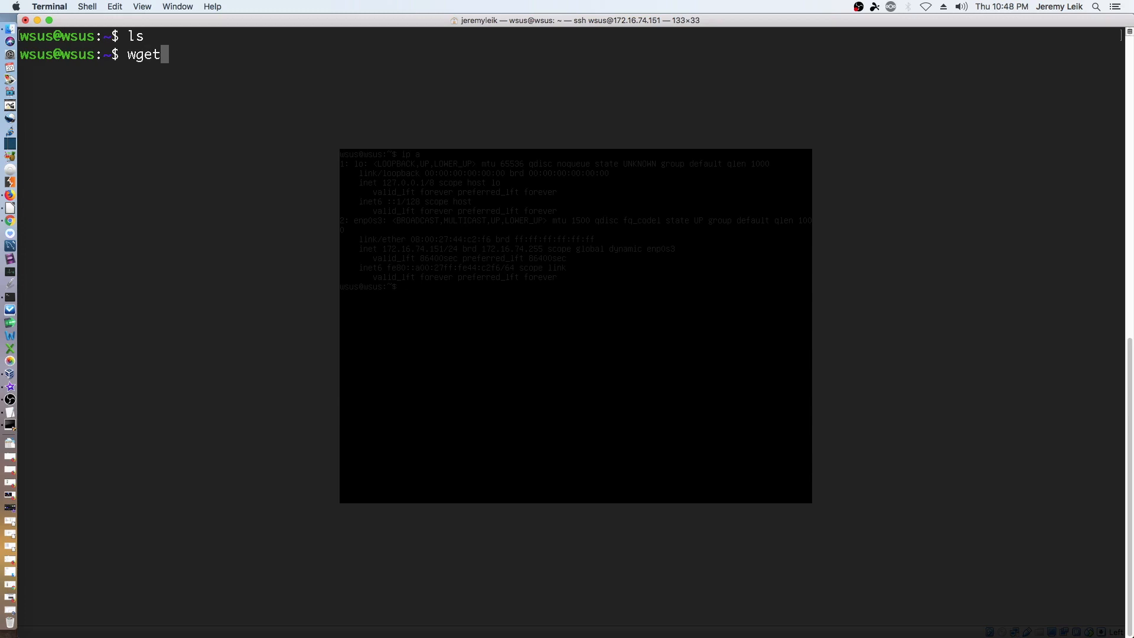
pyautogui.write('http')
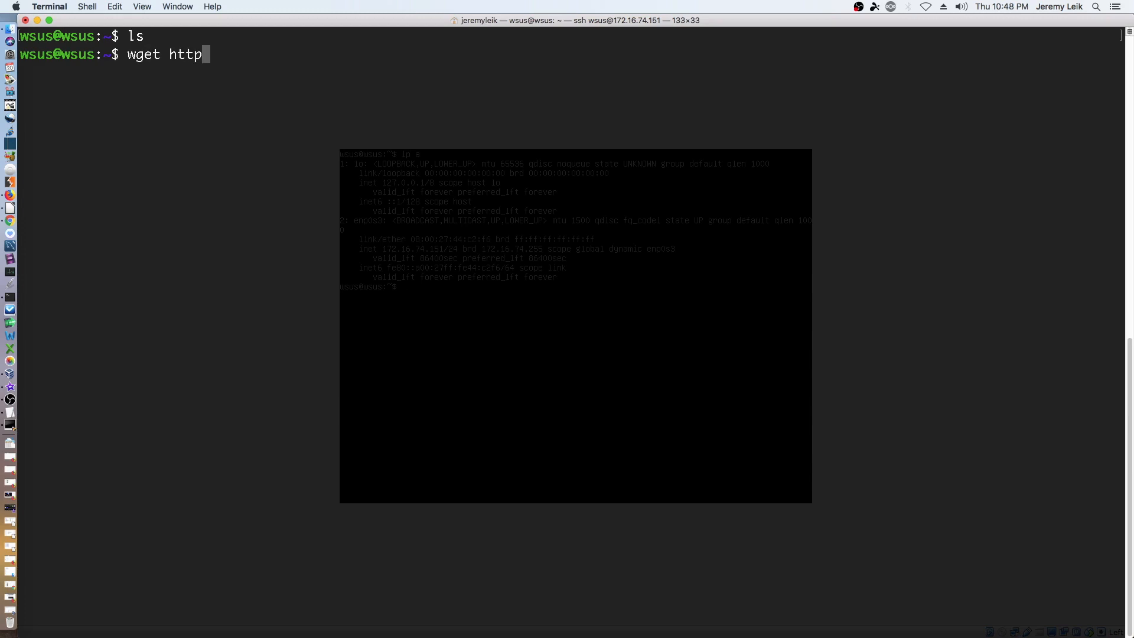
pyautogui.write('://')
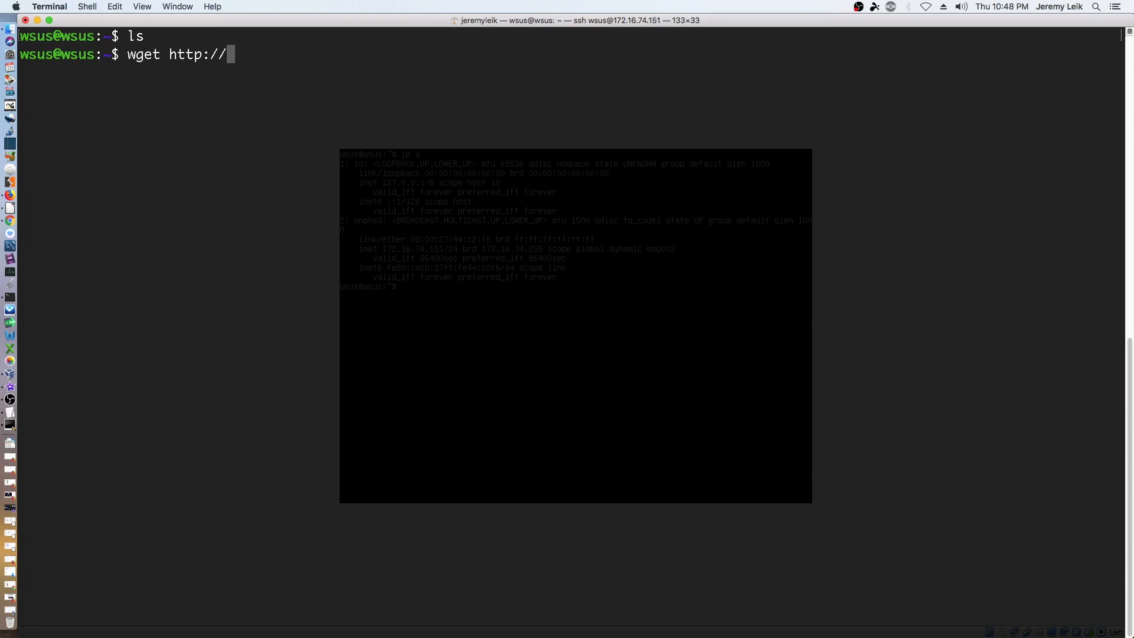
pyautogui.write('download')
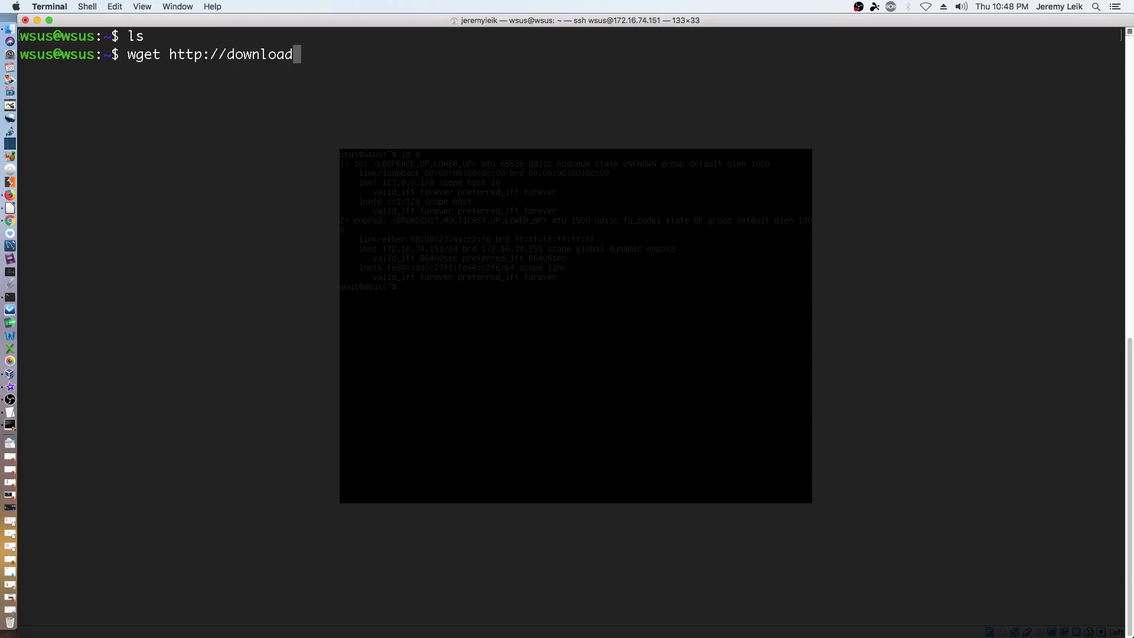
pyautogui.write('.wsusof')
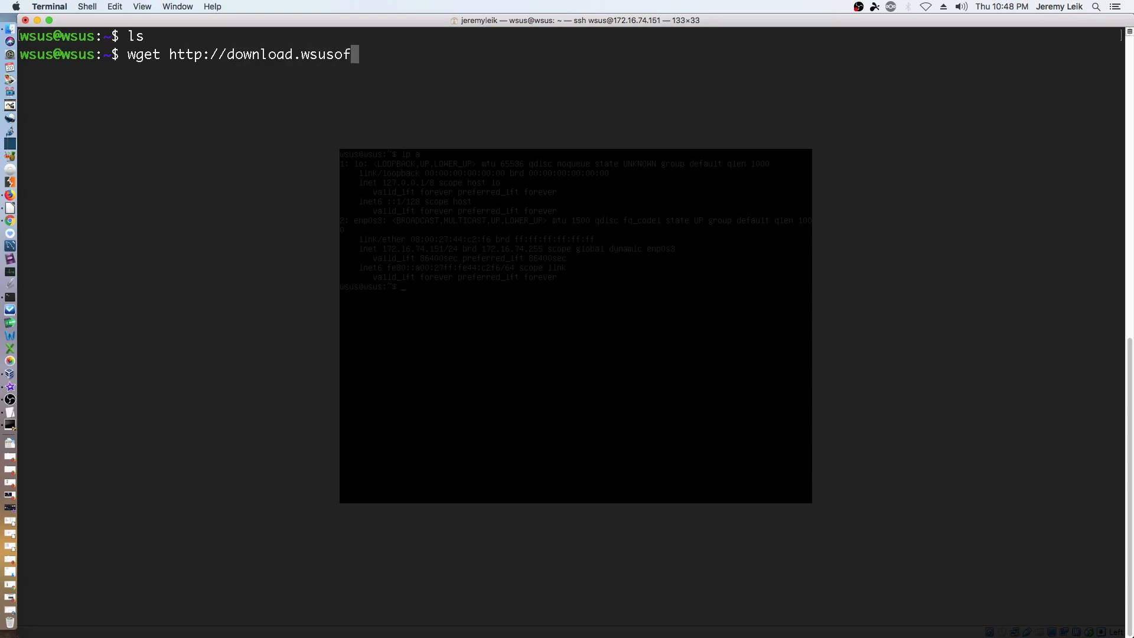
pyautogui.write('fline.net/')
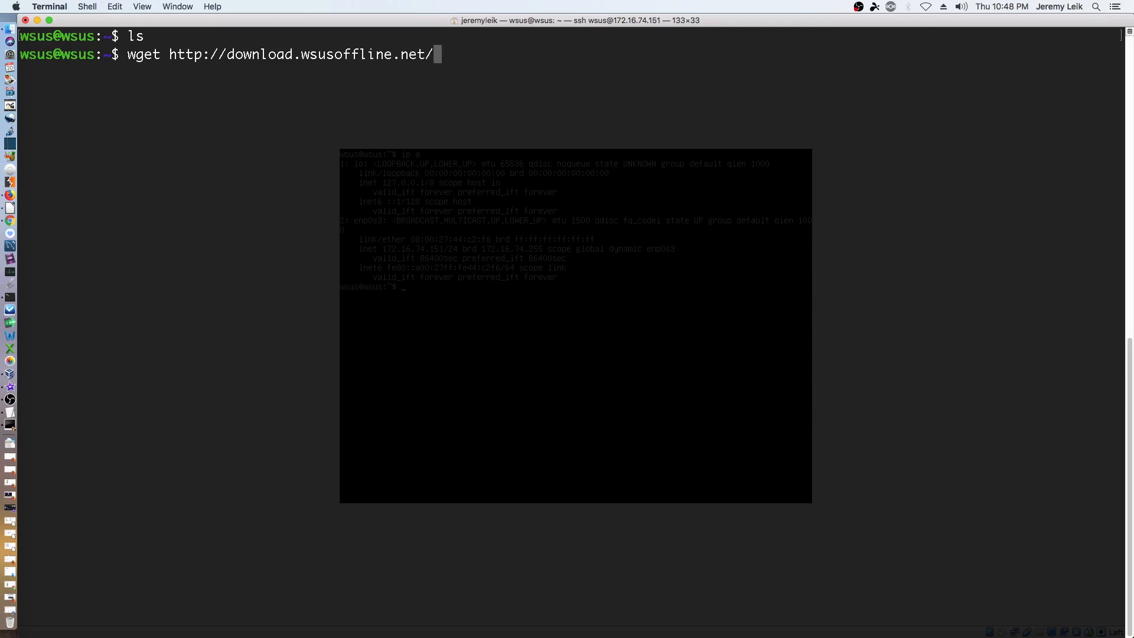
pyautogui.write('wsusoff')
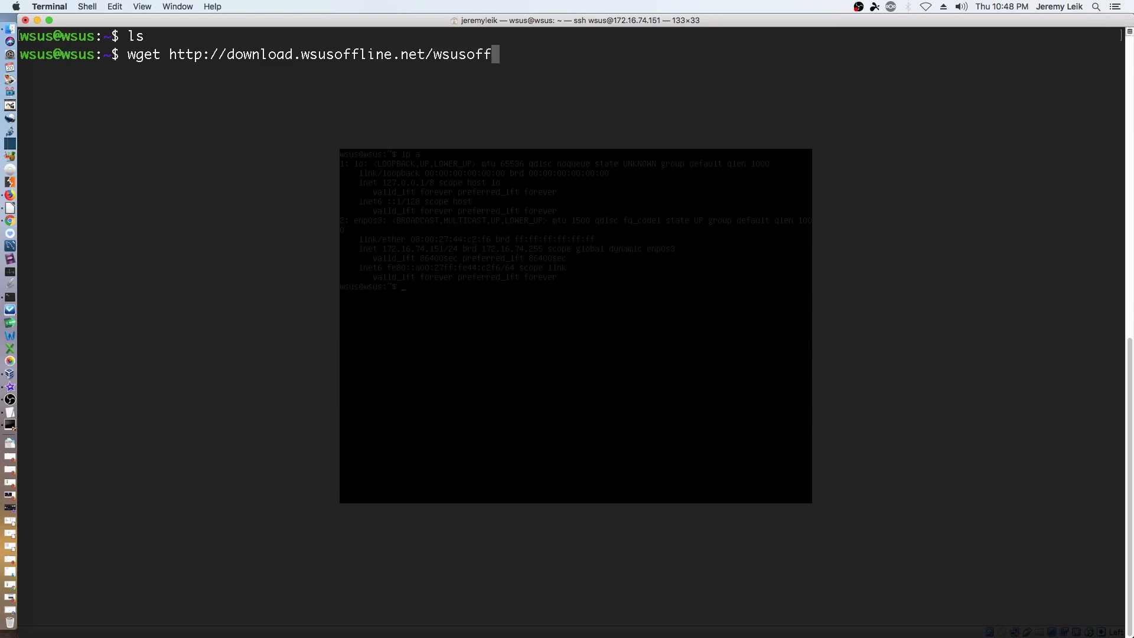
pyautogui.write('line114.')
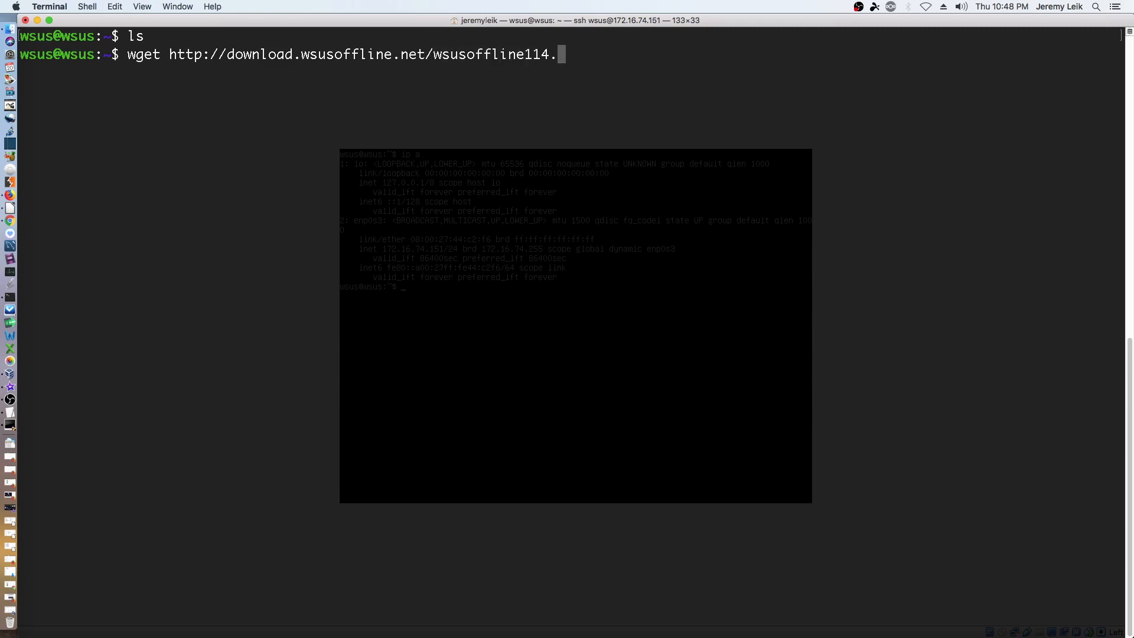
pyautogui.write('zip')
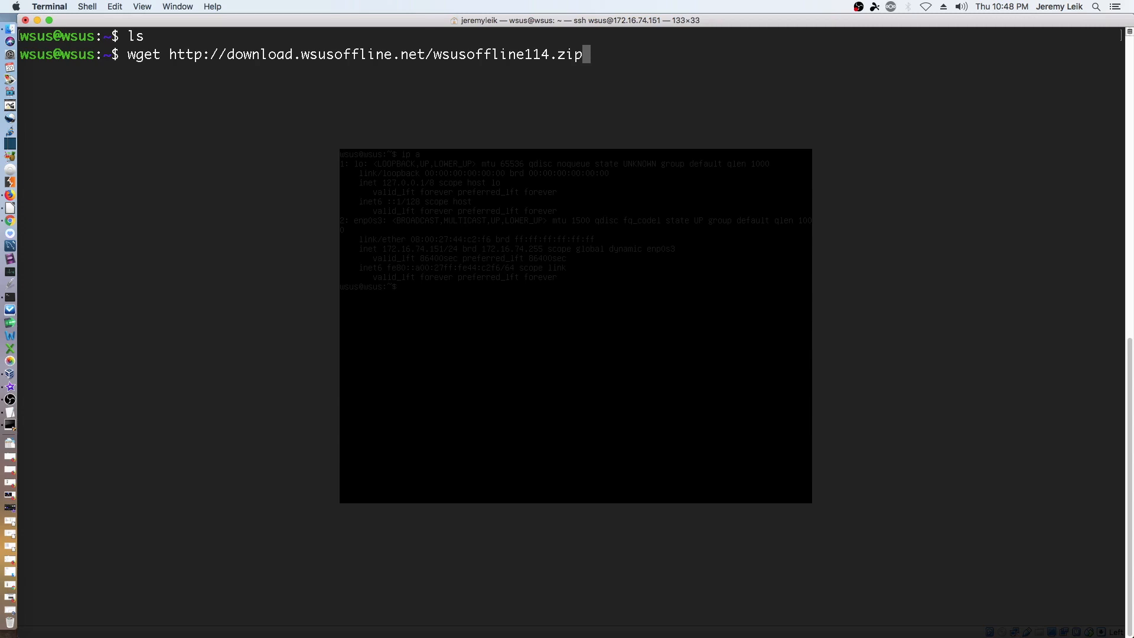
pyautogui.press('Return')
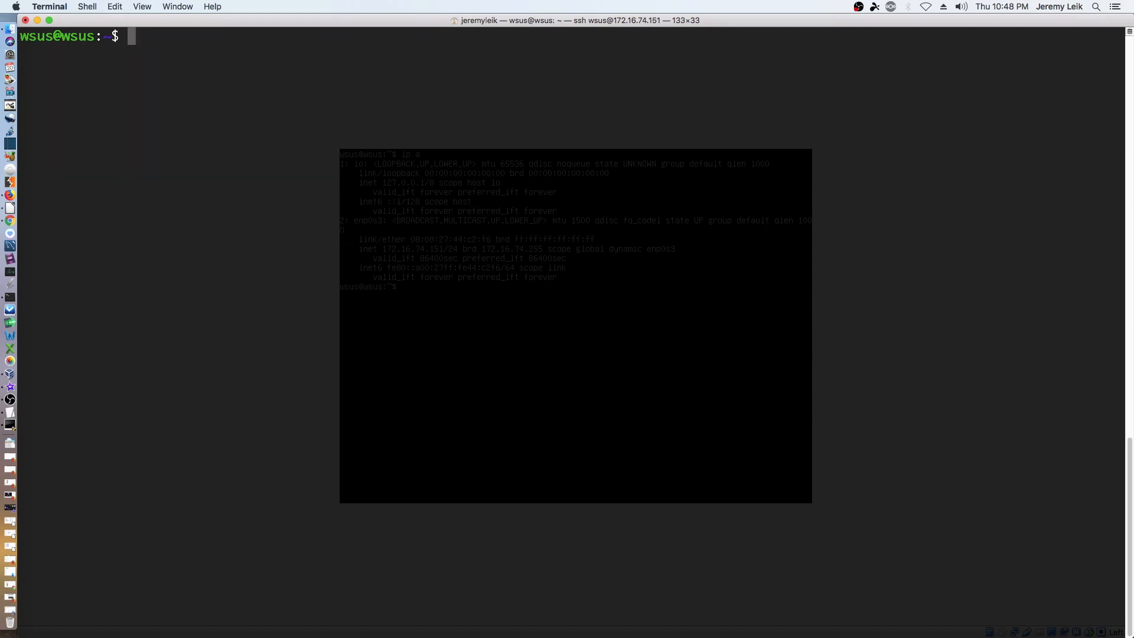
pyautogui.write('unz')
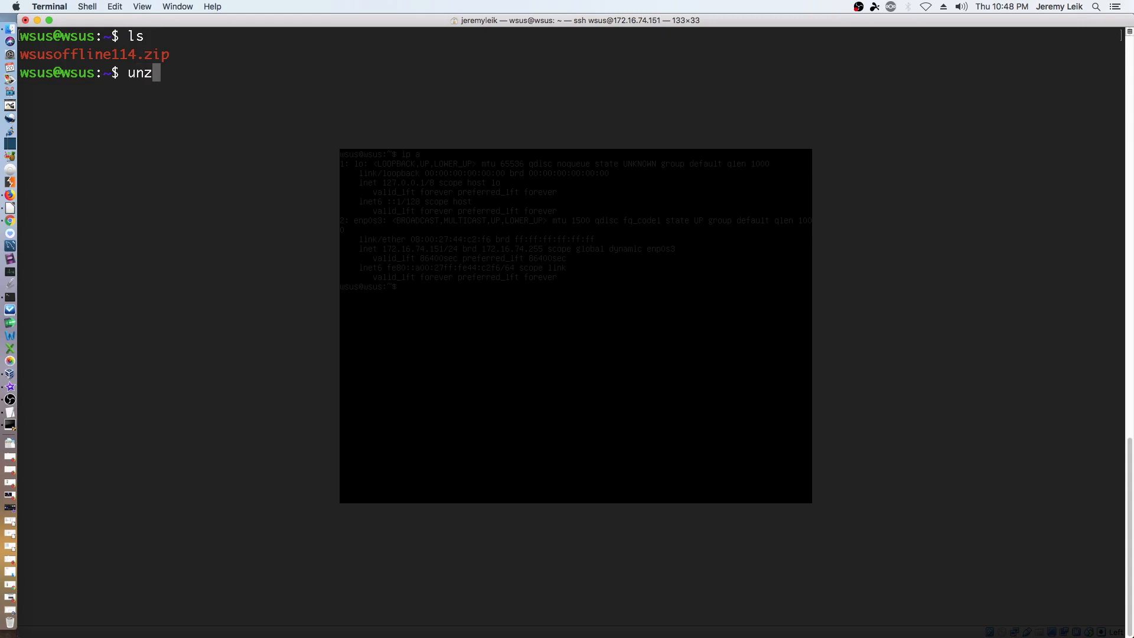
# Attempt unzip wsusoffline114.zip, then install unzip with sudo apt install
pyautogui.write('ip wsu')
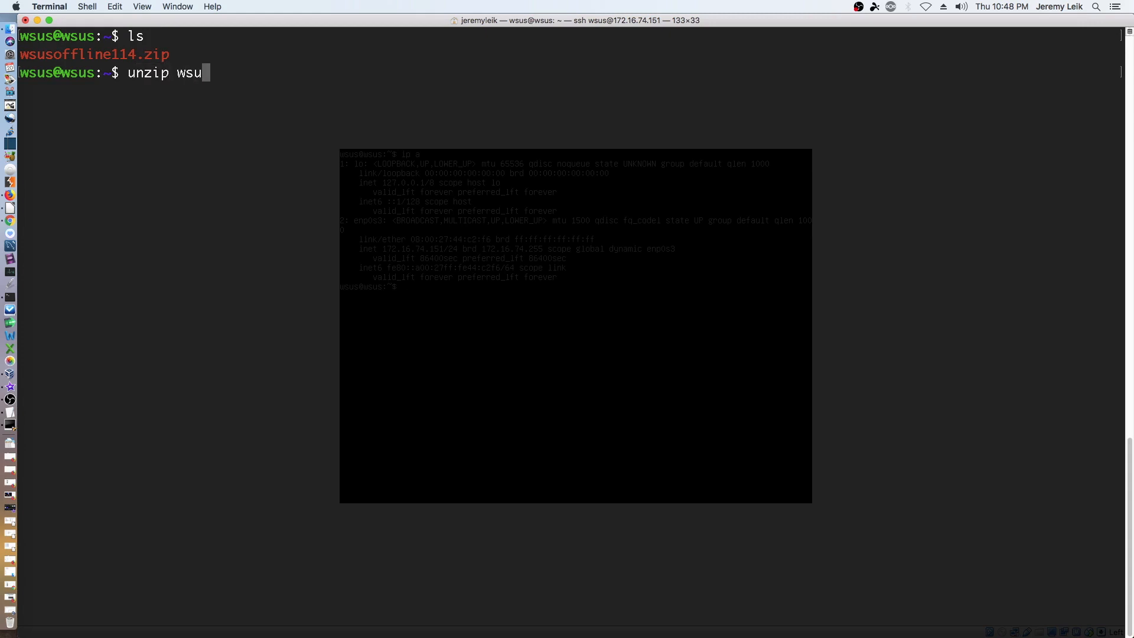
pyautogui.press('Return')
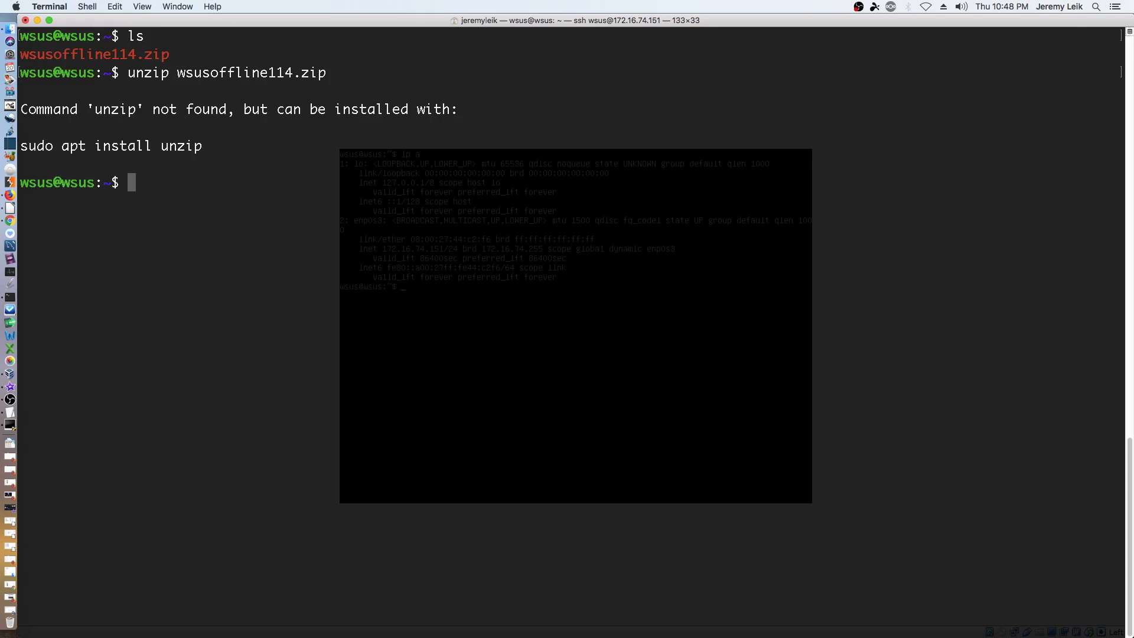
pyautogui.write('sudo apt')
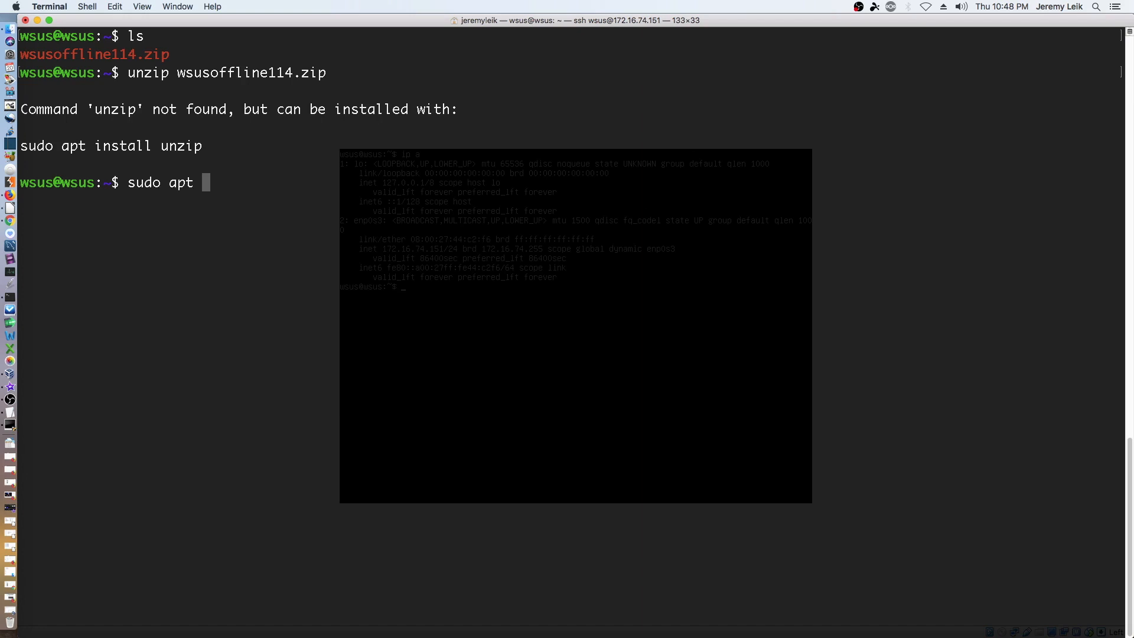
pyautogui.write('install')
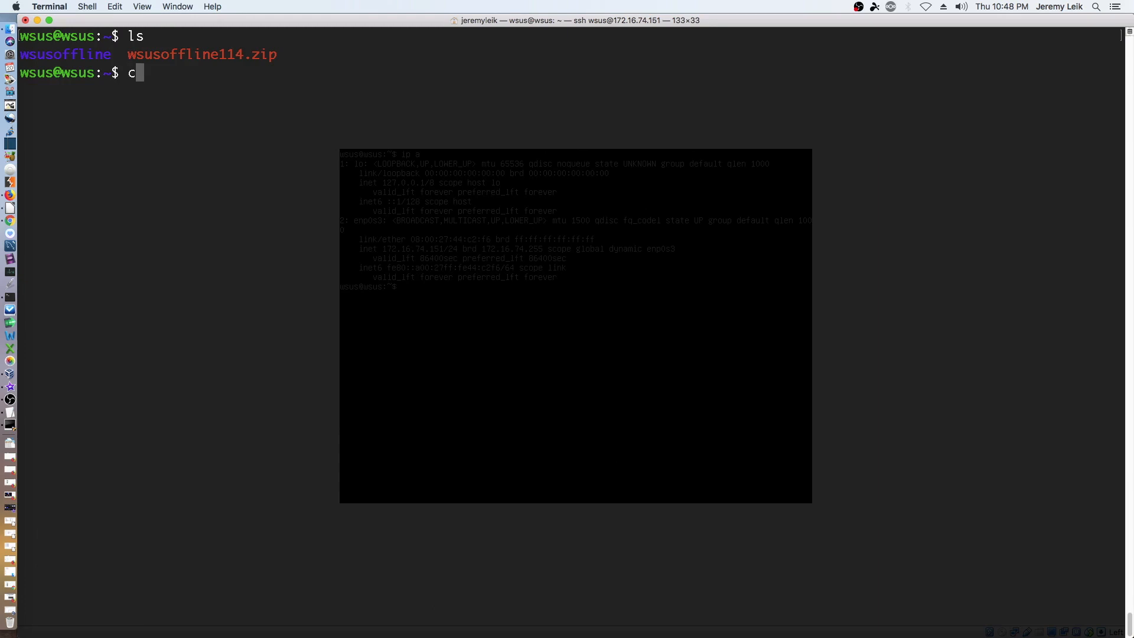
# Change into the wsusoffline folder and then into its sh subfolder
pyautogui.write('d wsusoffline/')
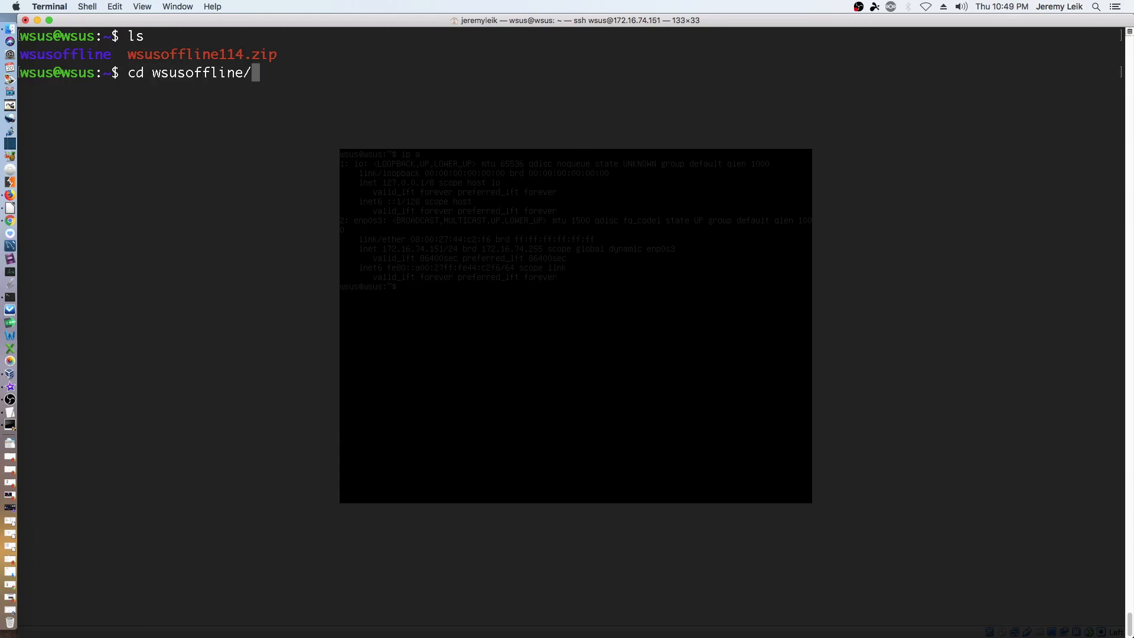
pyautogui.press('Return')
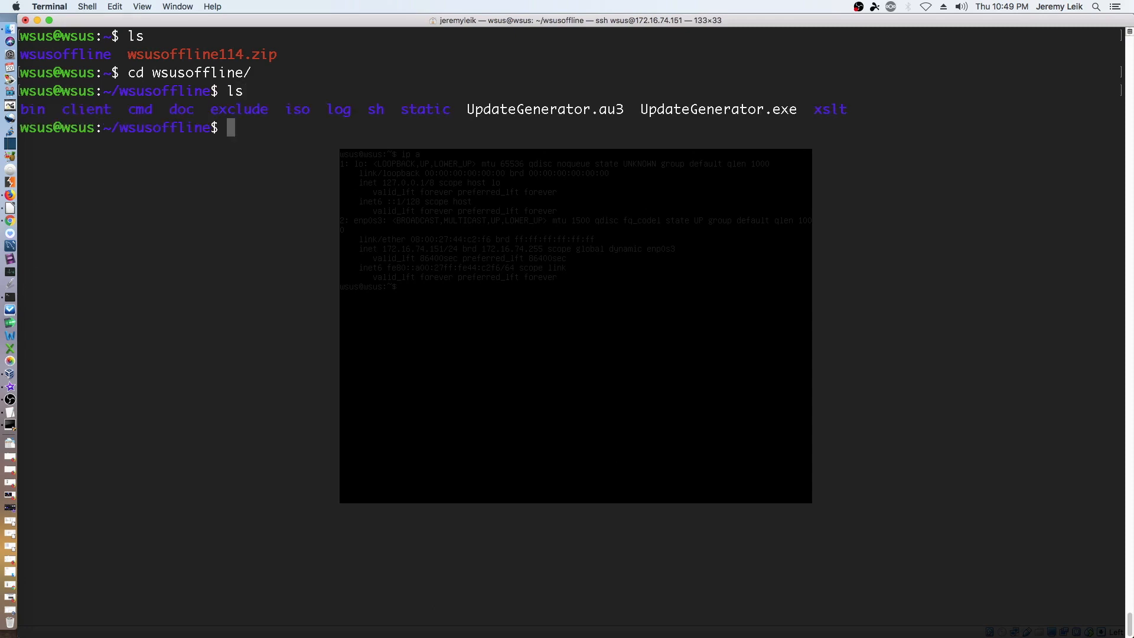
pyautogui.write('cd')
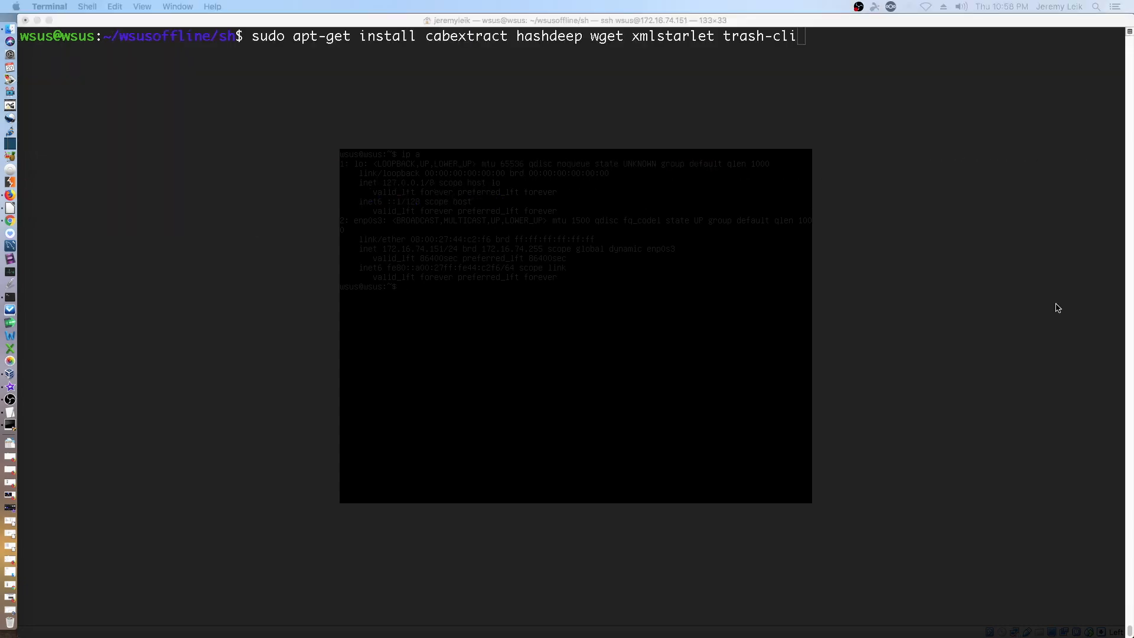
pyautogui.moveTo(945, 139)
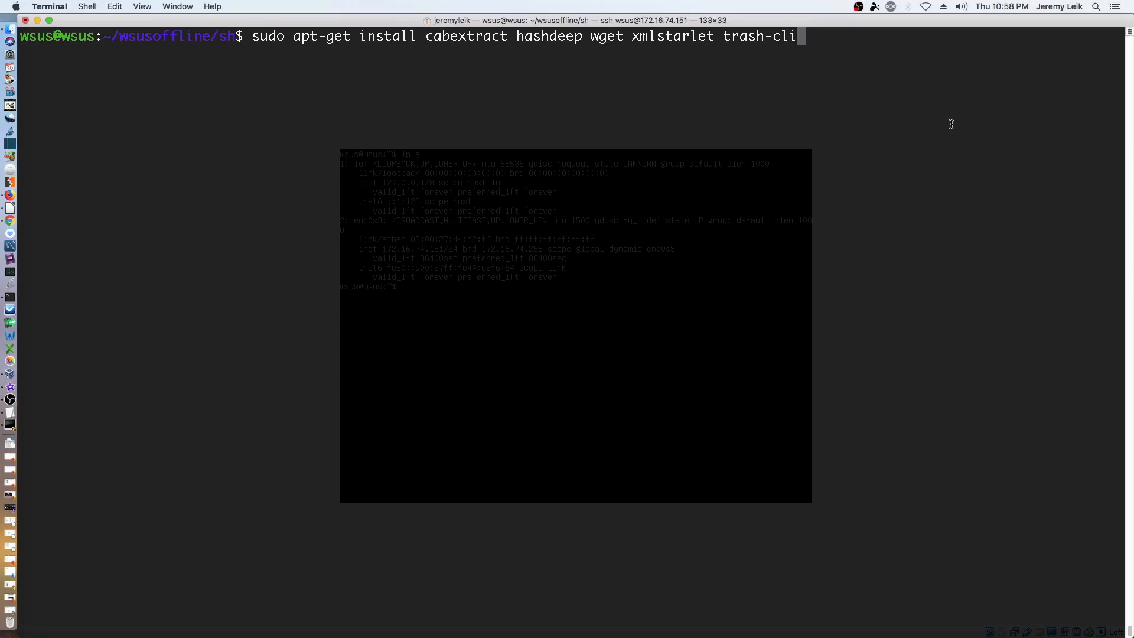
# Run sudo apt-get install cabextract hashdeep wget xmlstarlet trash-cli and let it finish
pyautogui.press('Return')
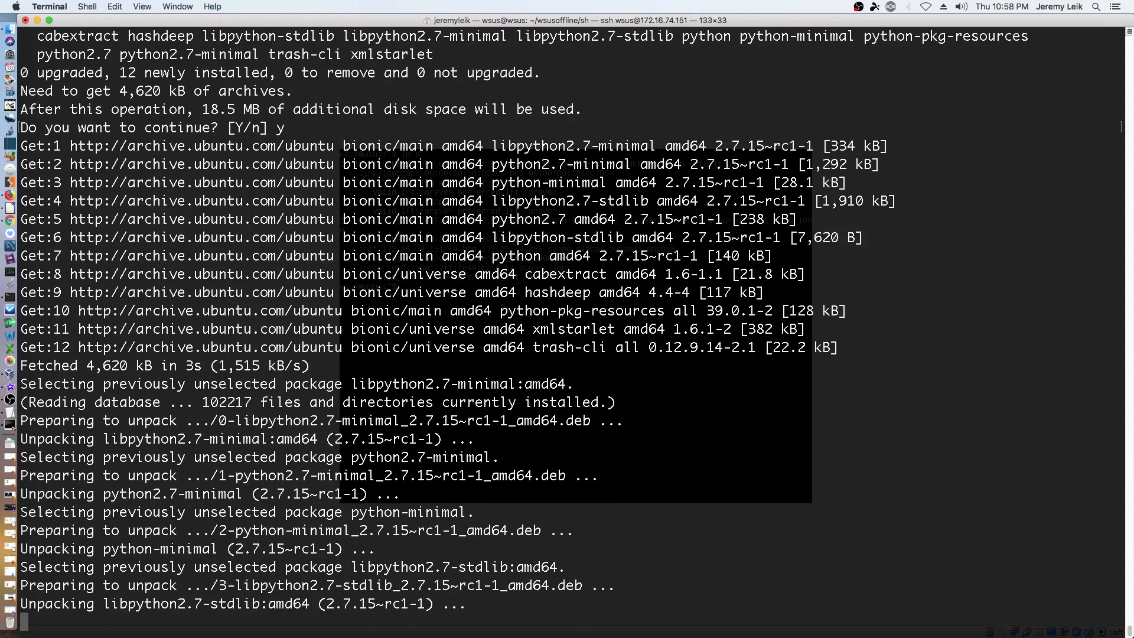
pyautogui.scroll(-3)
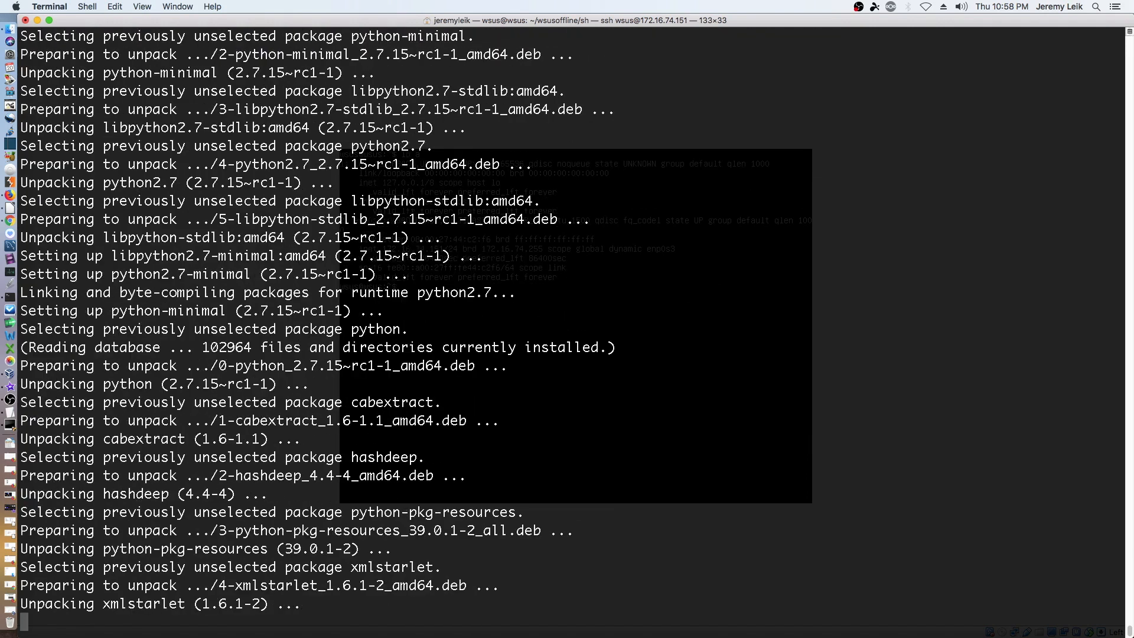
pyautogui.scroll(-3)
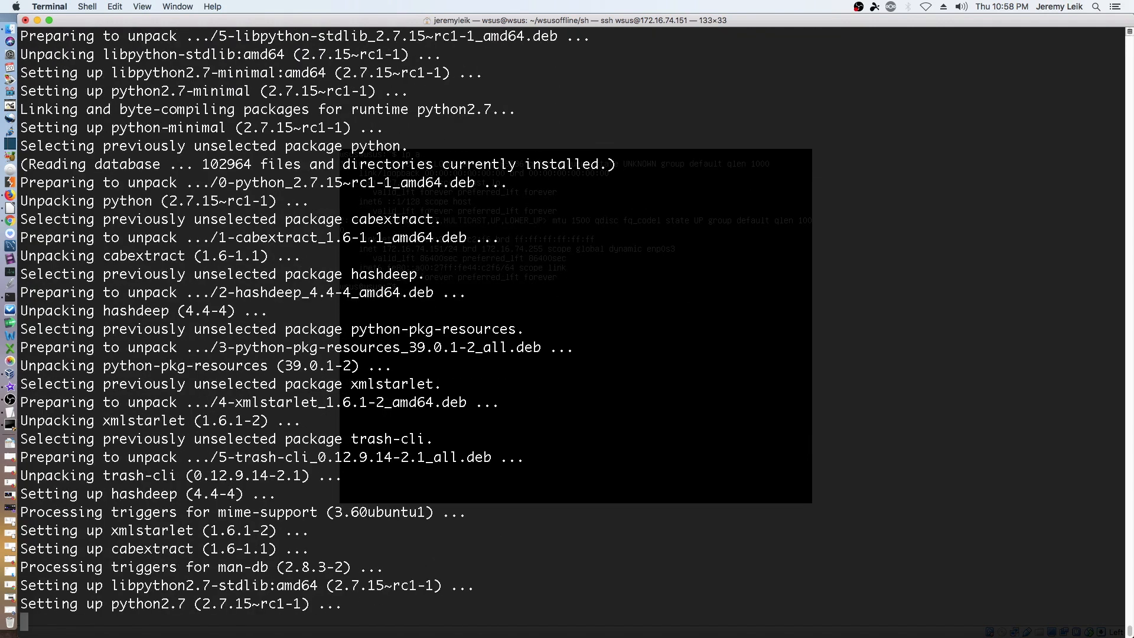
pyautogui.scroll(-3)
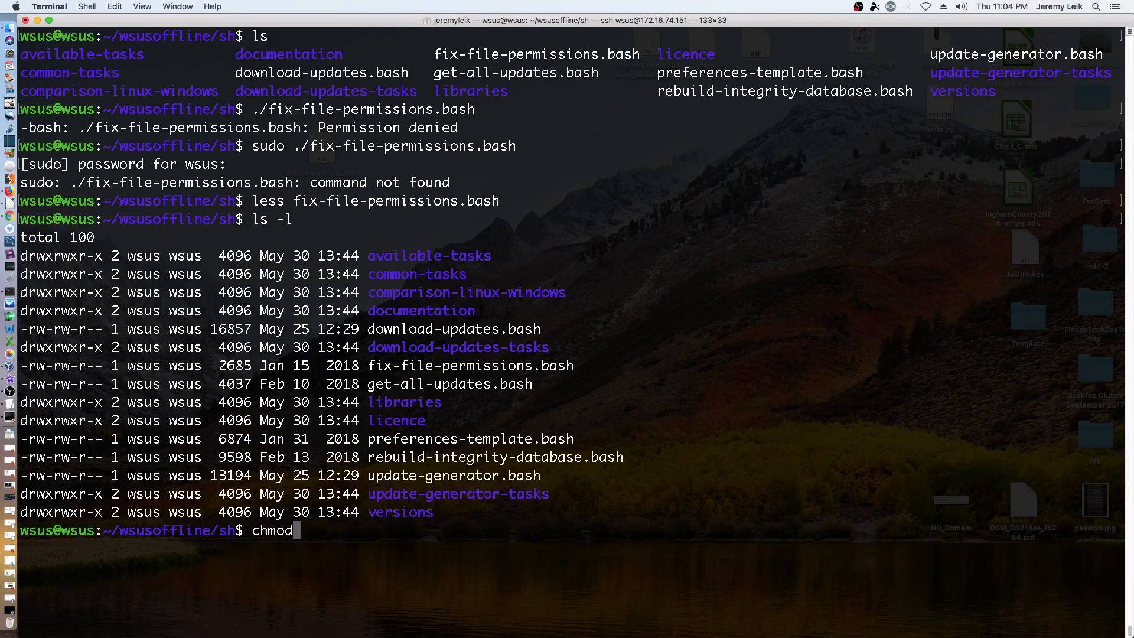
# chmod +x fix-file-permissions.bash and run ./fix-file-permissions.bash
pyautogui.write('+x')
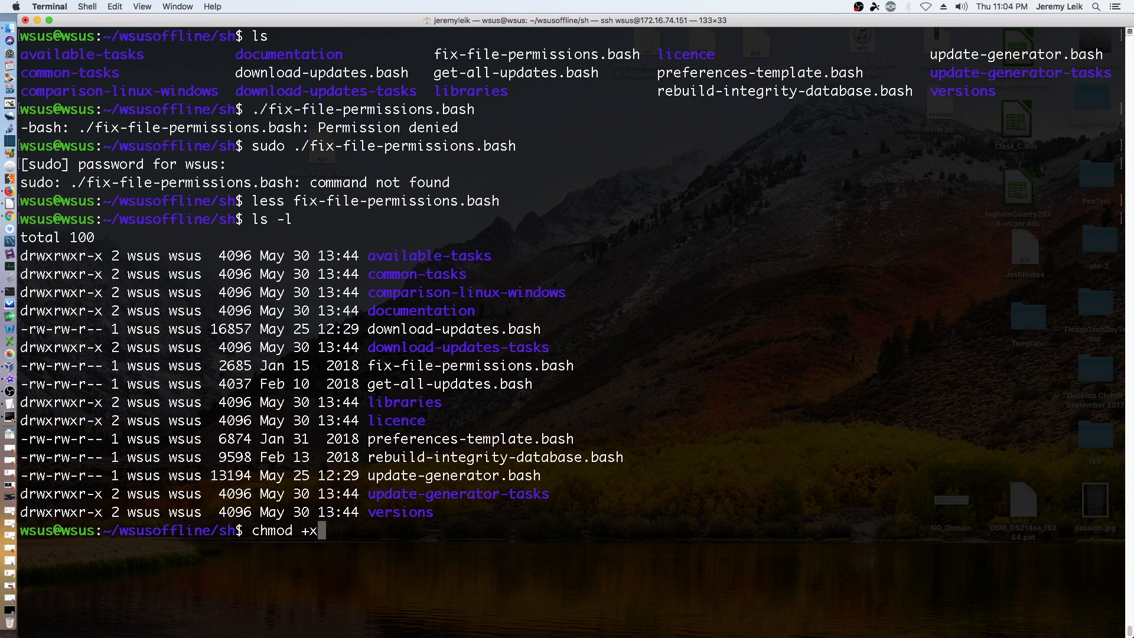
pyautogui.write('fix-file-')
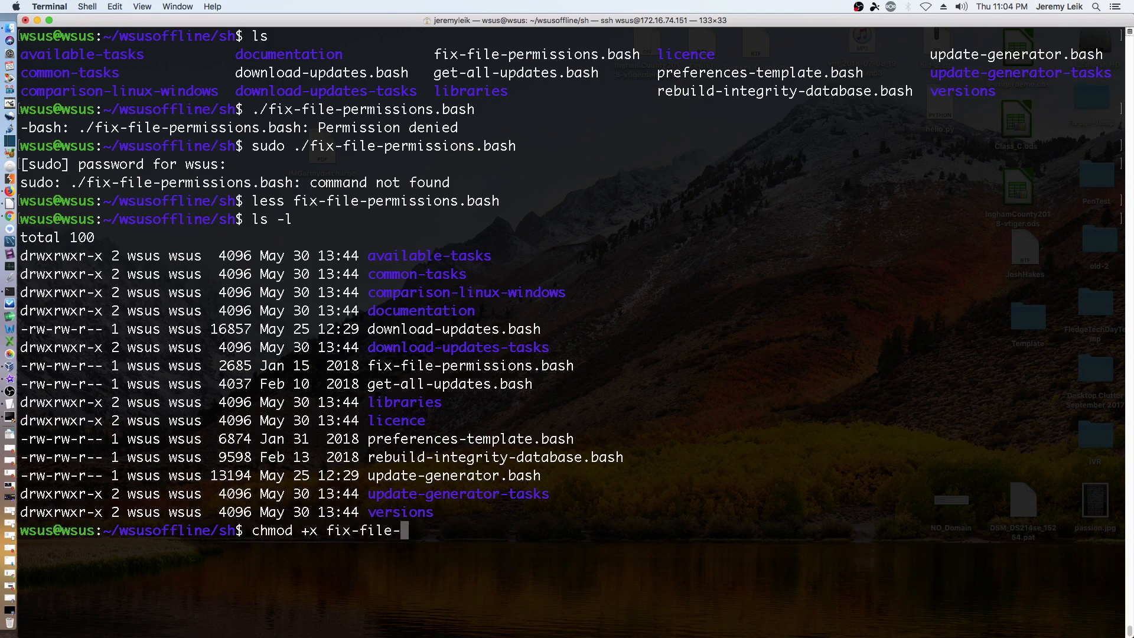
pyautogui.press('Return')
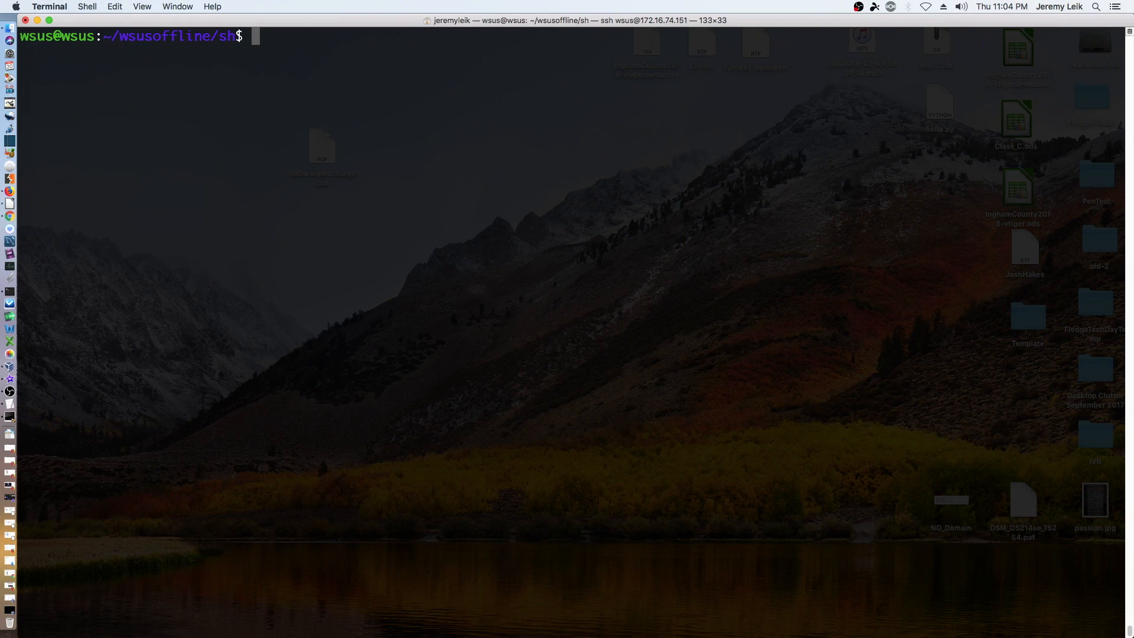
pyautogui.write('./')
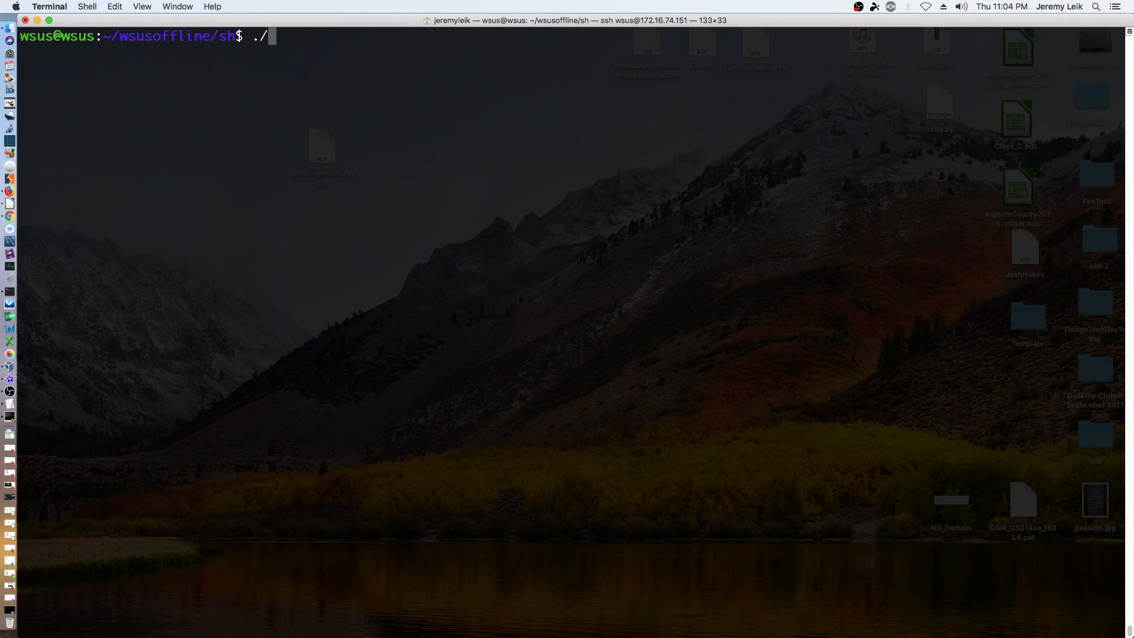
pyautogui.write('fix-file-permissions.bash')
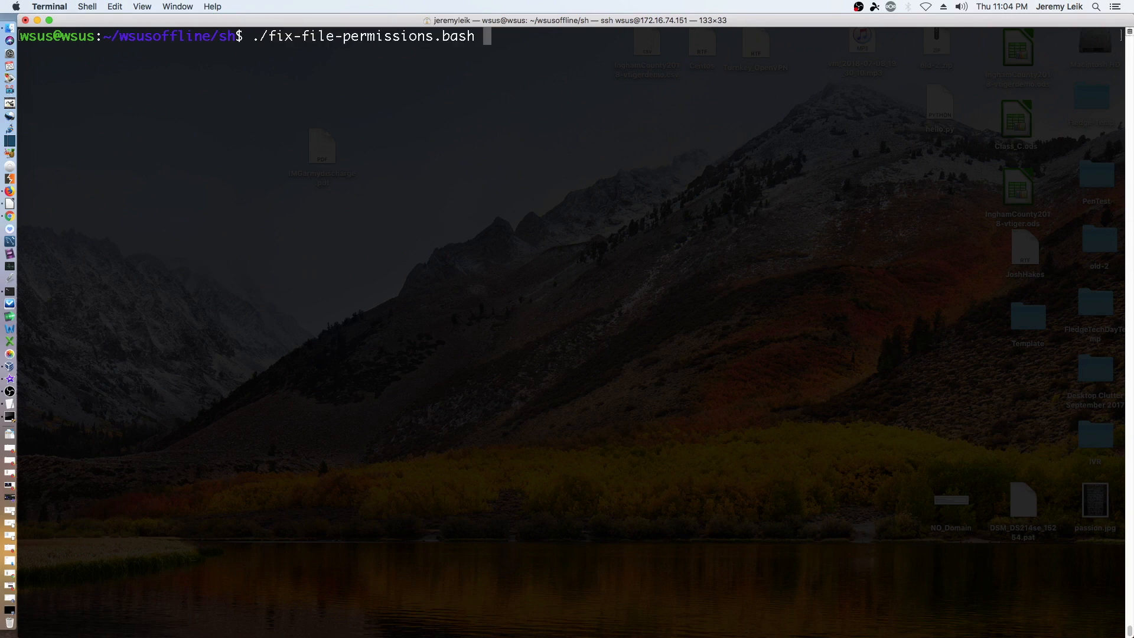
pyautogui.press('Return')
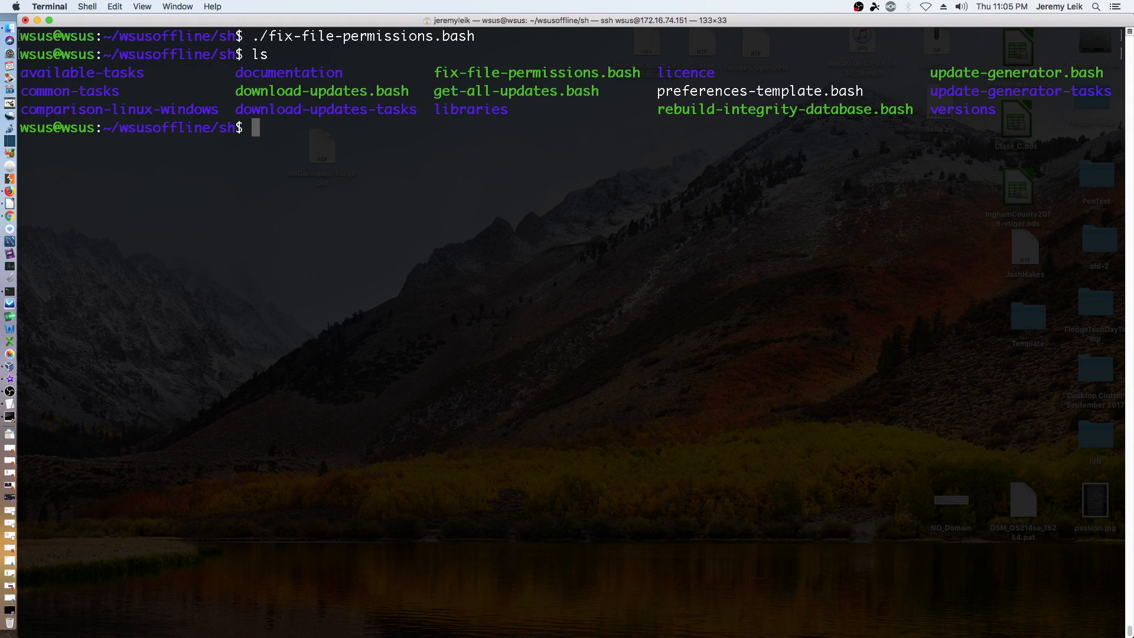
# Run ./update-generator.bash and watch it fetch definitions up to the update selection menu
pyautogui.write('./')
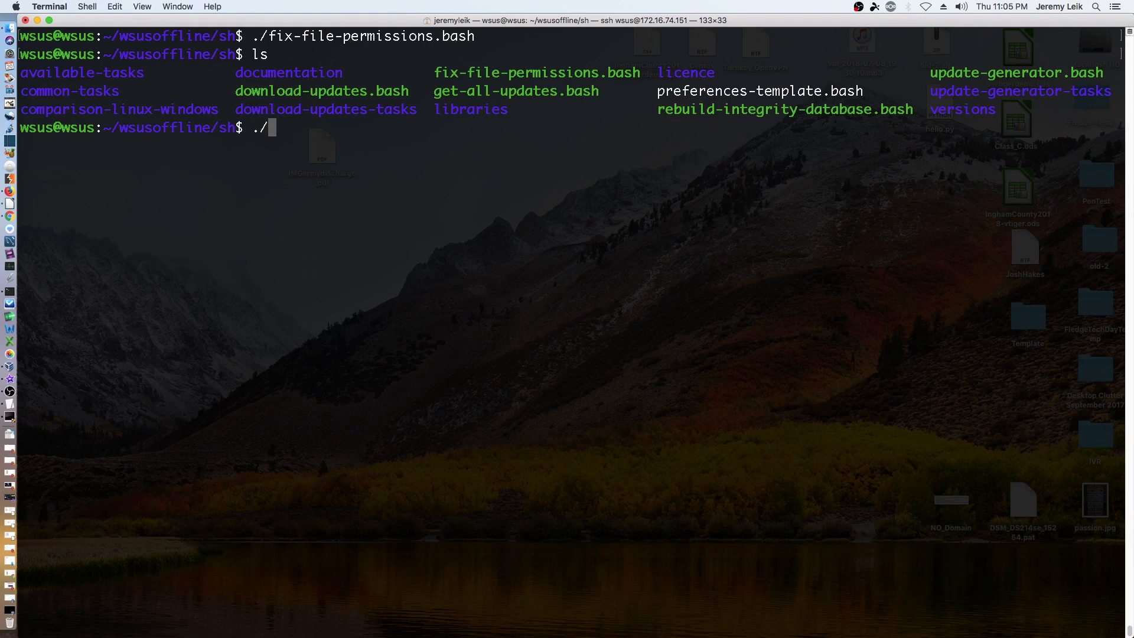
pyautogui.write('get-all-updates.bash')
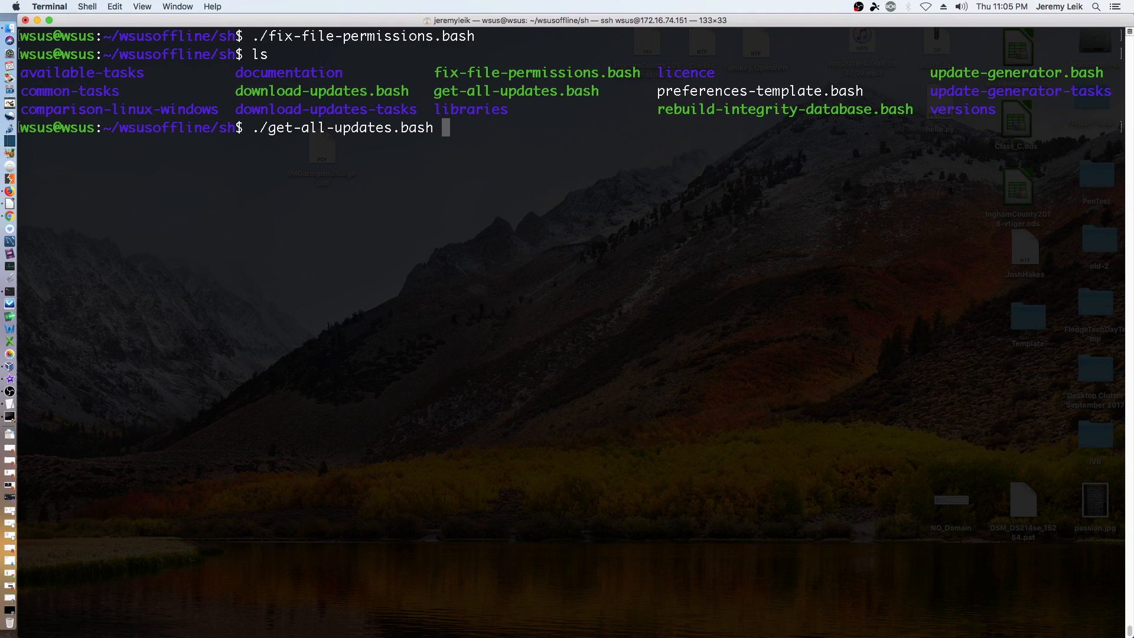
pyautogui.press('Backspace')
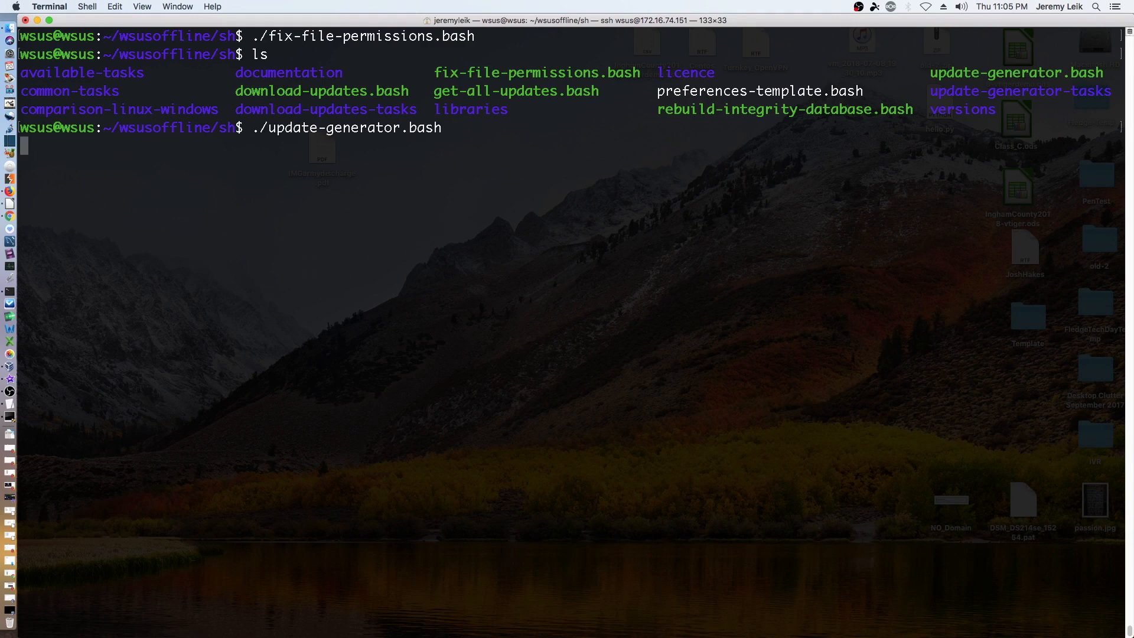
pyautogui.press('Return')
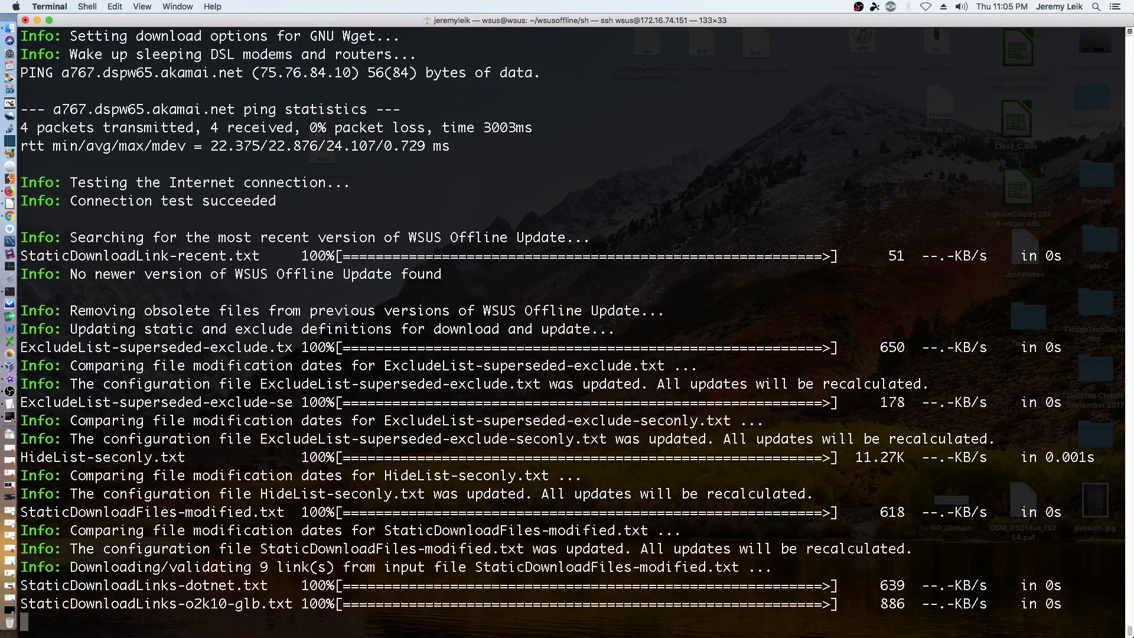
pyautogui.scroll(-3)
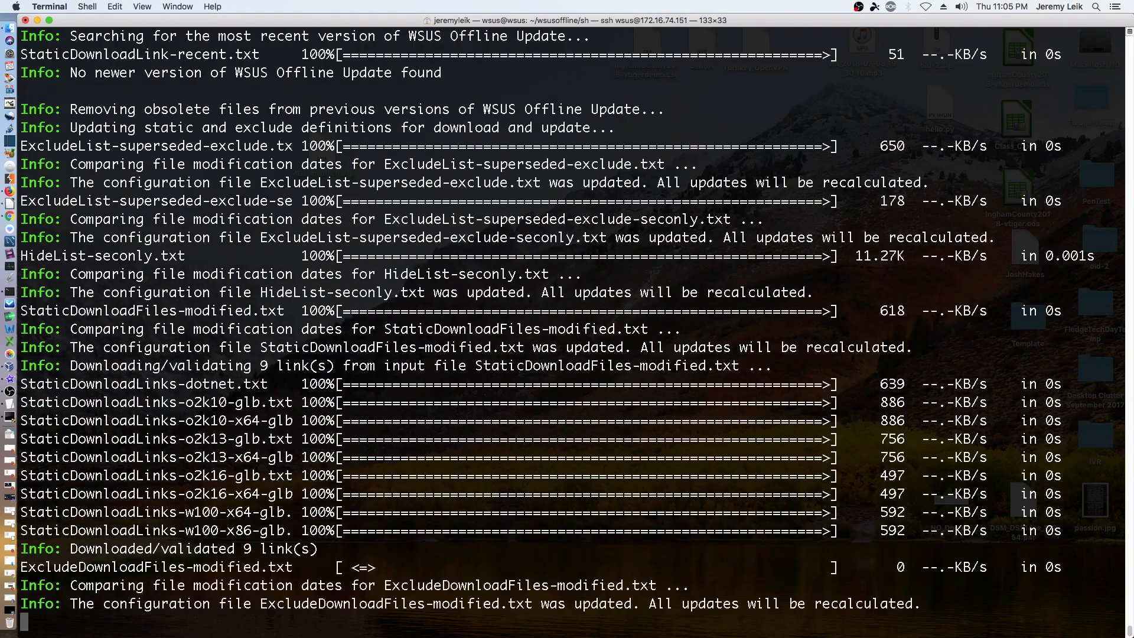
pyautogui.scroll(-3)
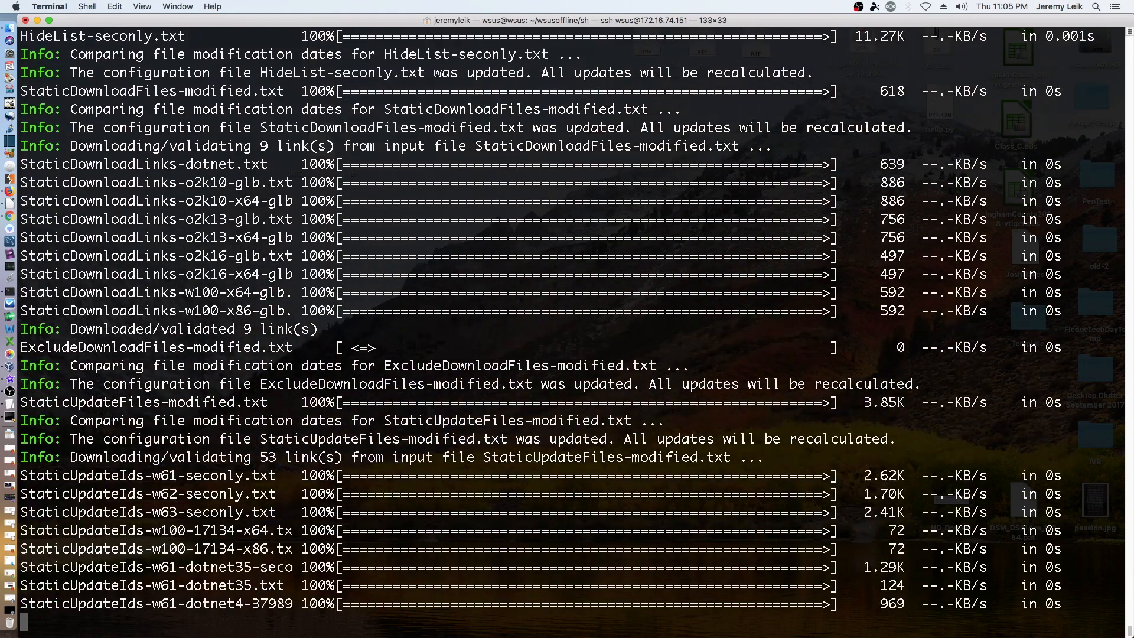
pyautogui.scroll(-3)
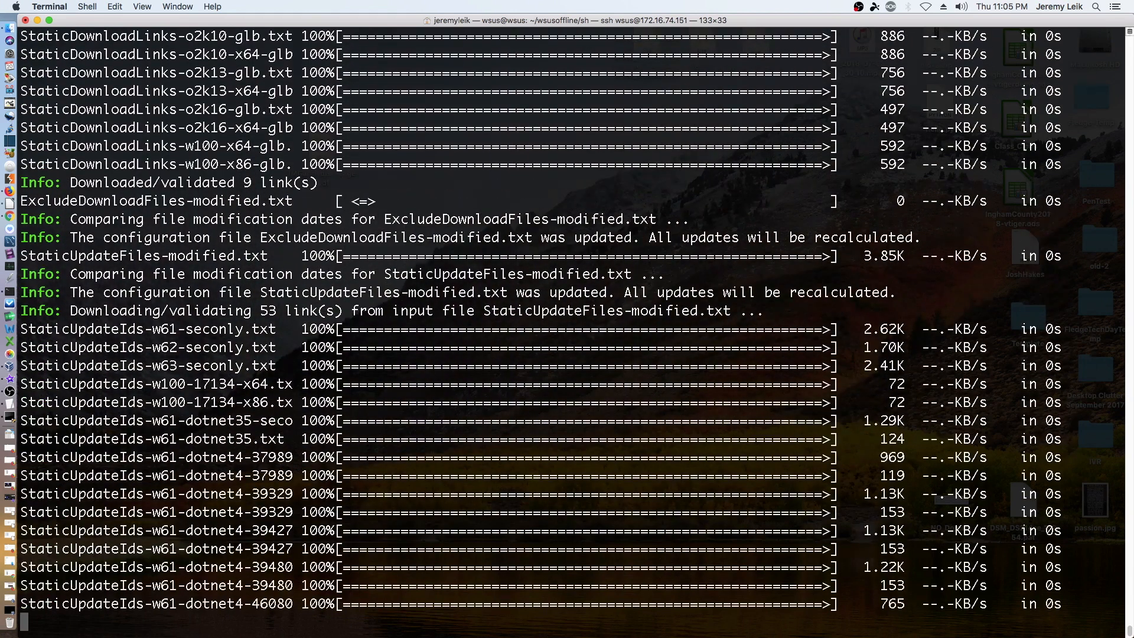
pyautogui.scroll(-3)
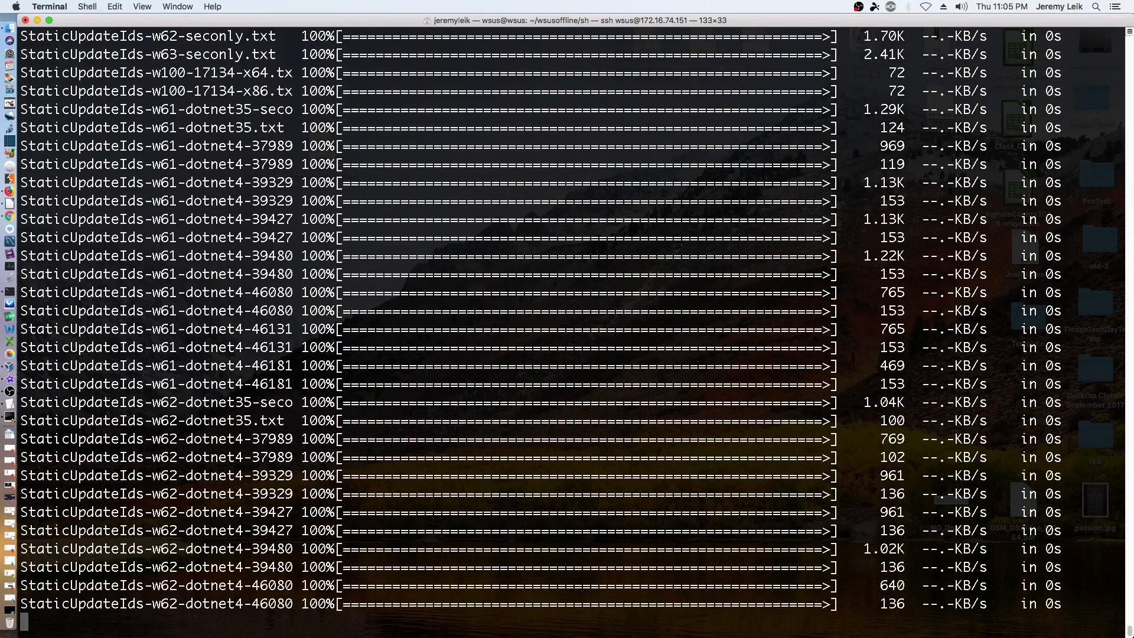
pyautogui.scroll(-3)
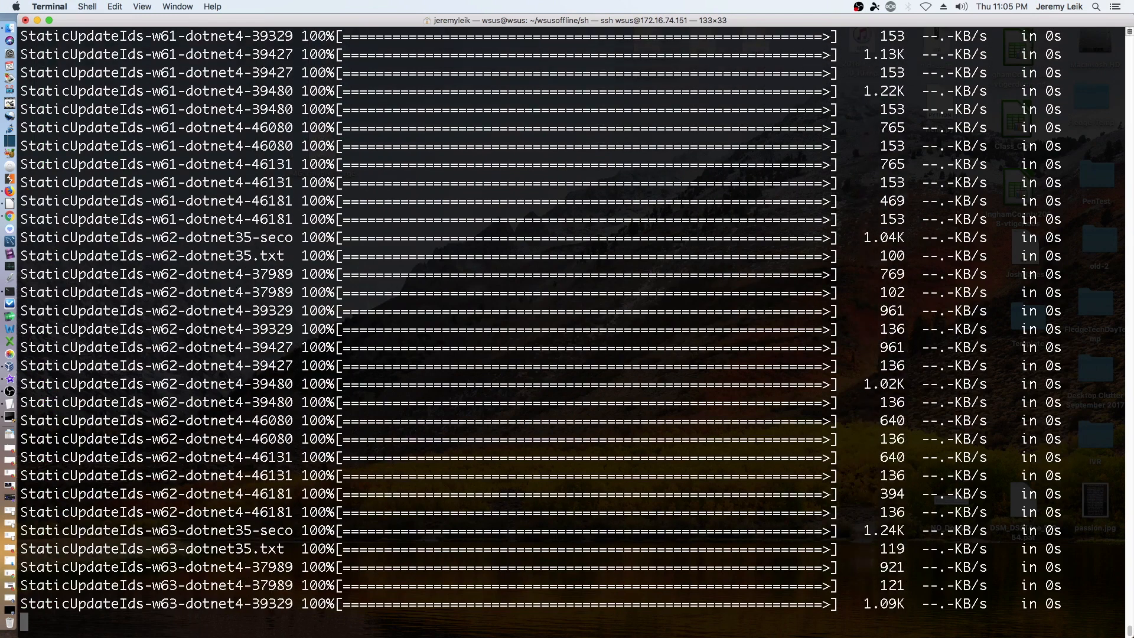
pyautogui.scroll(-3)
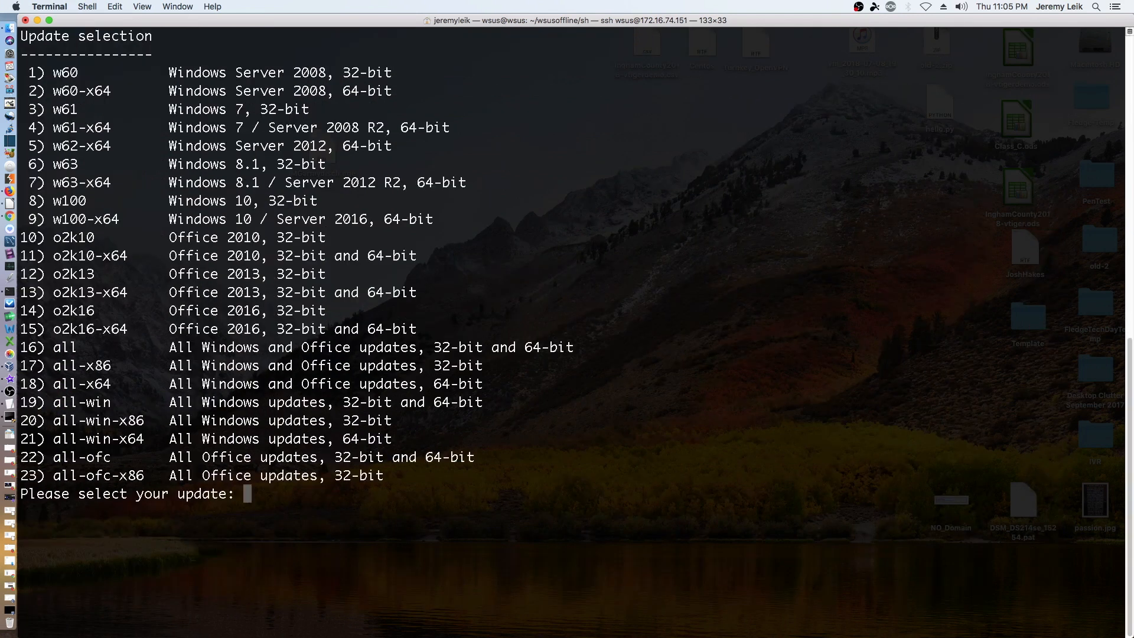
# Select option 9 (Windows 10 / Server 2016, 64-bit) and answer y to run download-updates.bash
pyautogui.write('9')
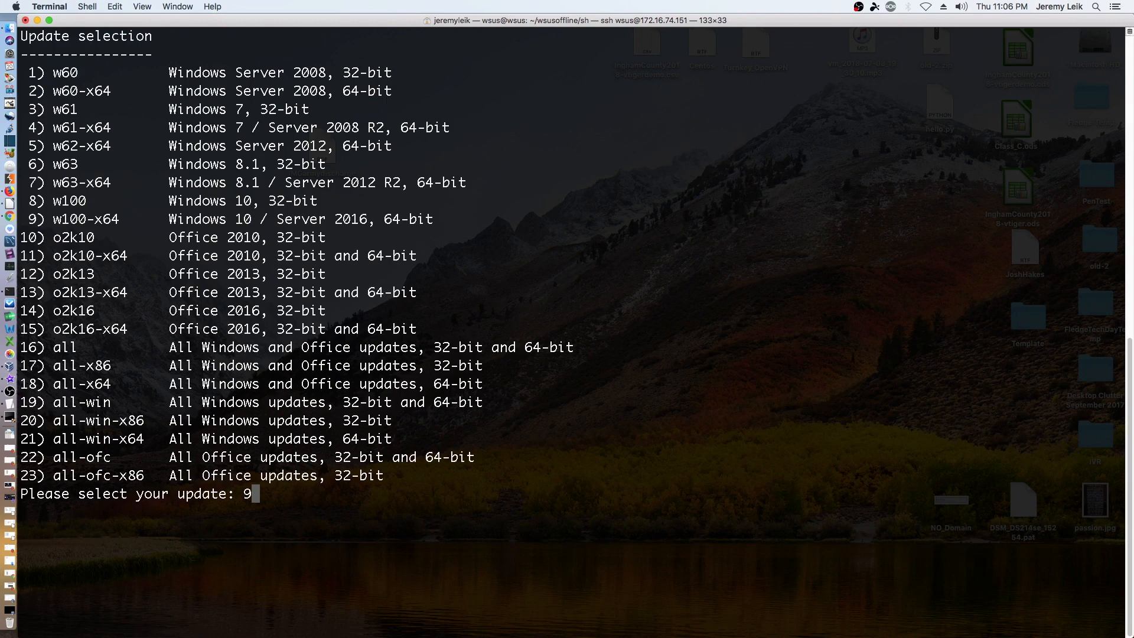
pyautogui.press('Return')
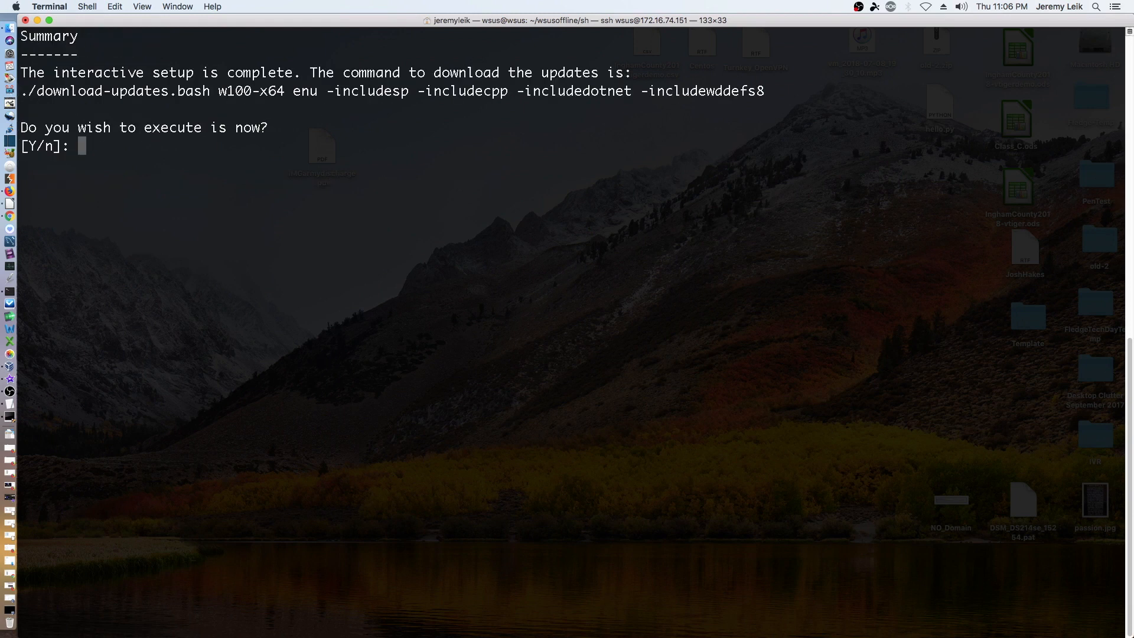
pyautogui.write('y')
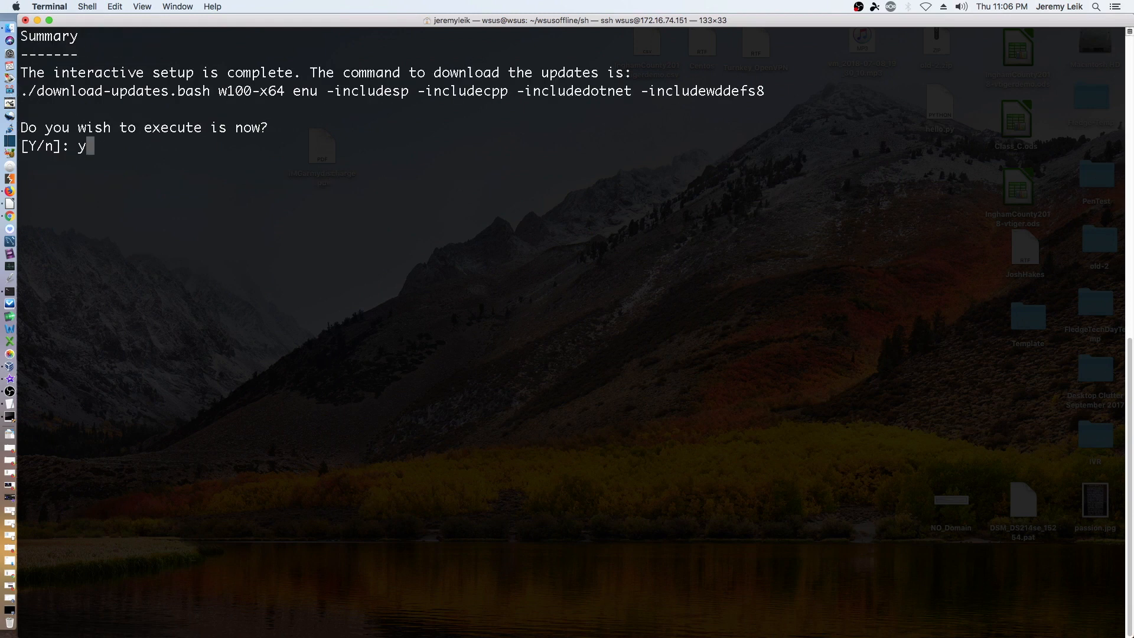
pyautogui.press('Return')
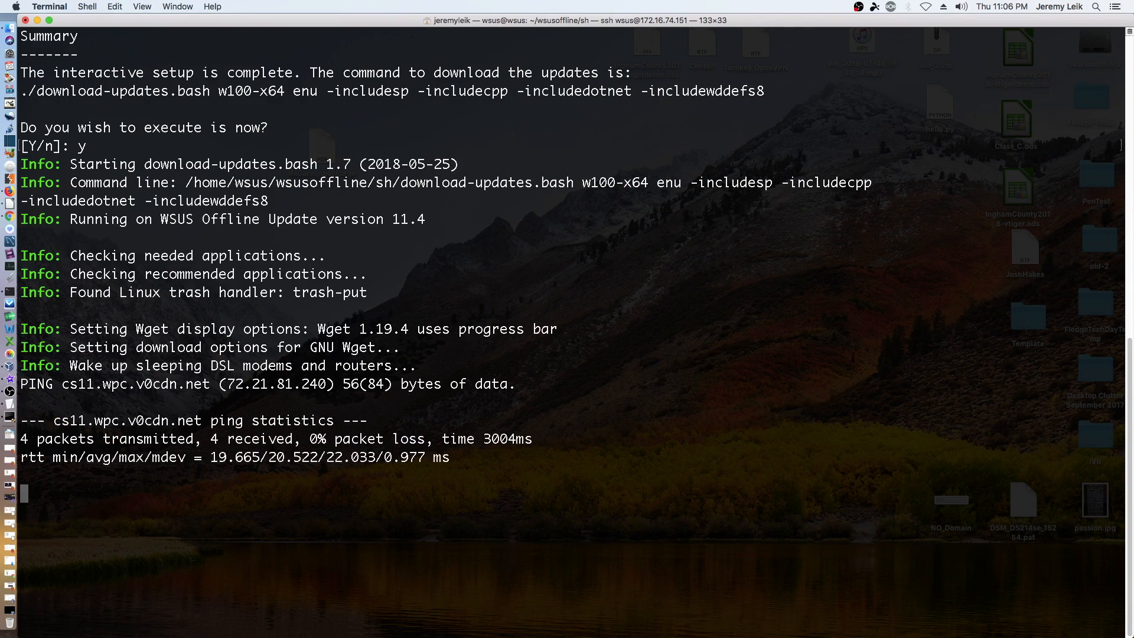
# Follow the download output as package1 through package54 .cab files are verified OK
pyautogui.scroll(-3)
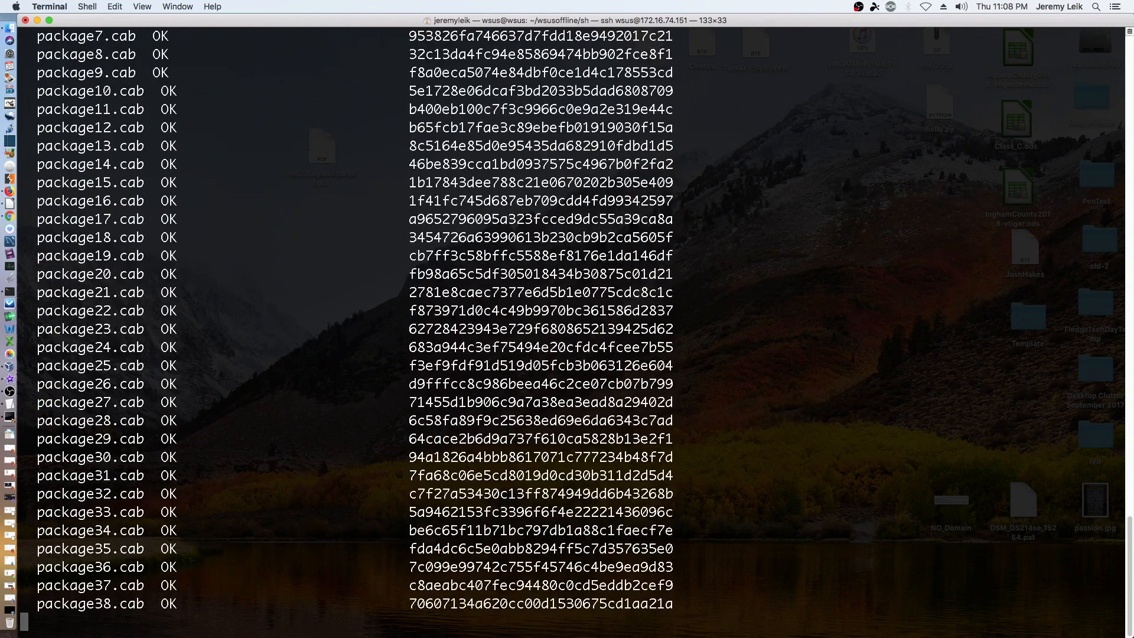
pyautogui.scroll(-3)
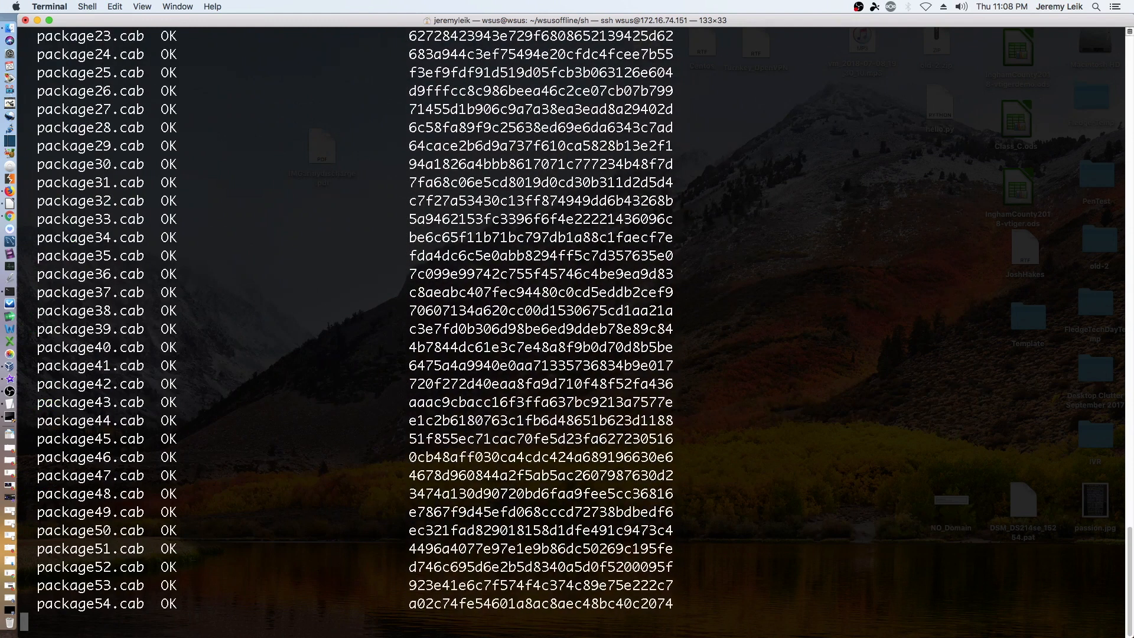